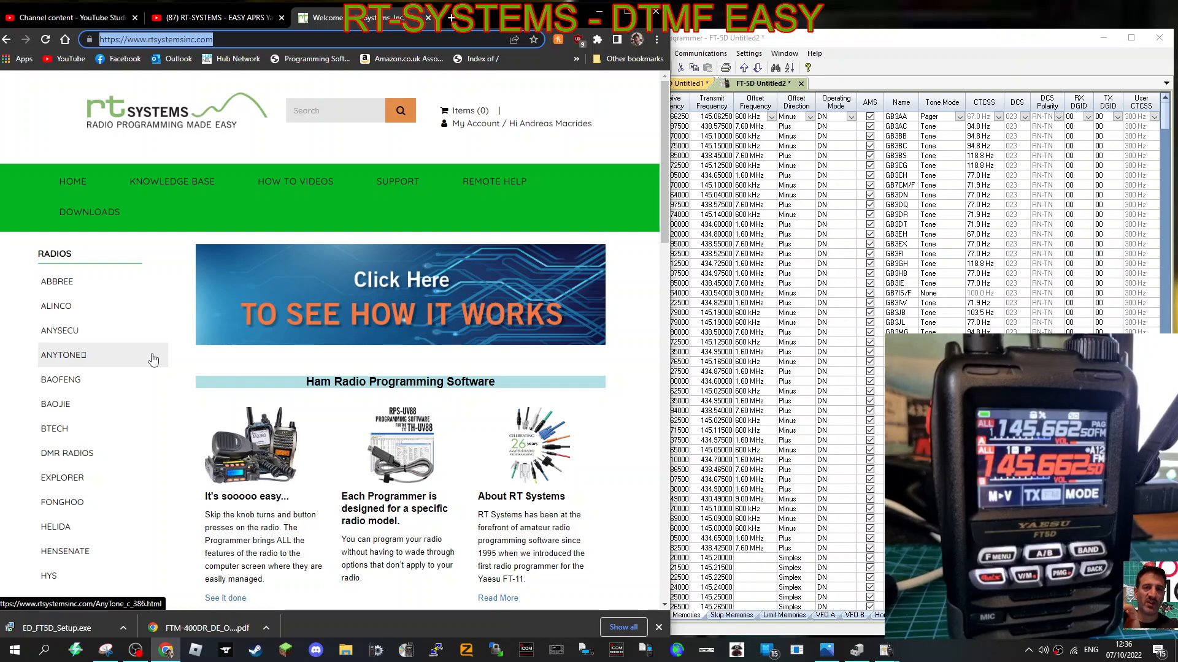
Step: Scroll down the RT Systems homepage to its radio programming software section
scroll("down", 3)
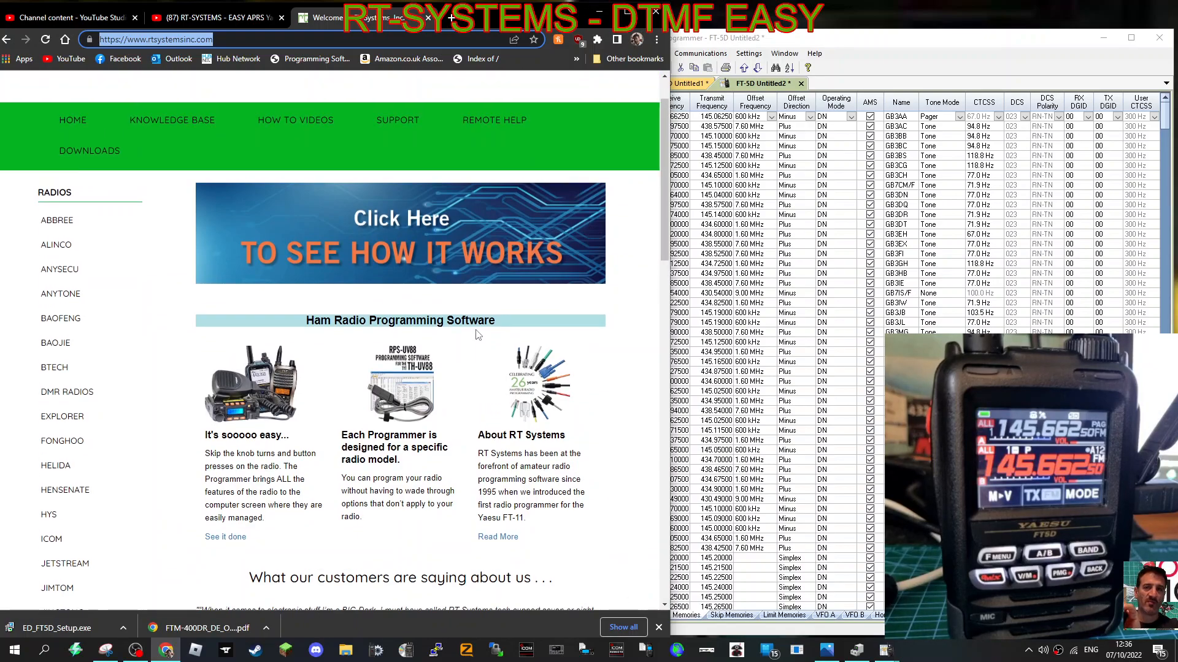
scroll("down", 3)
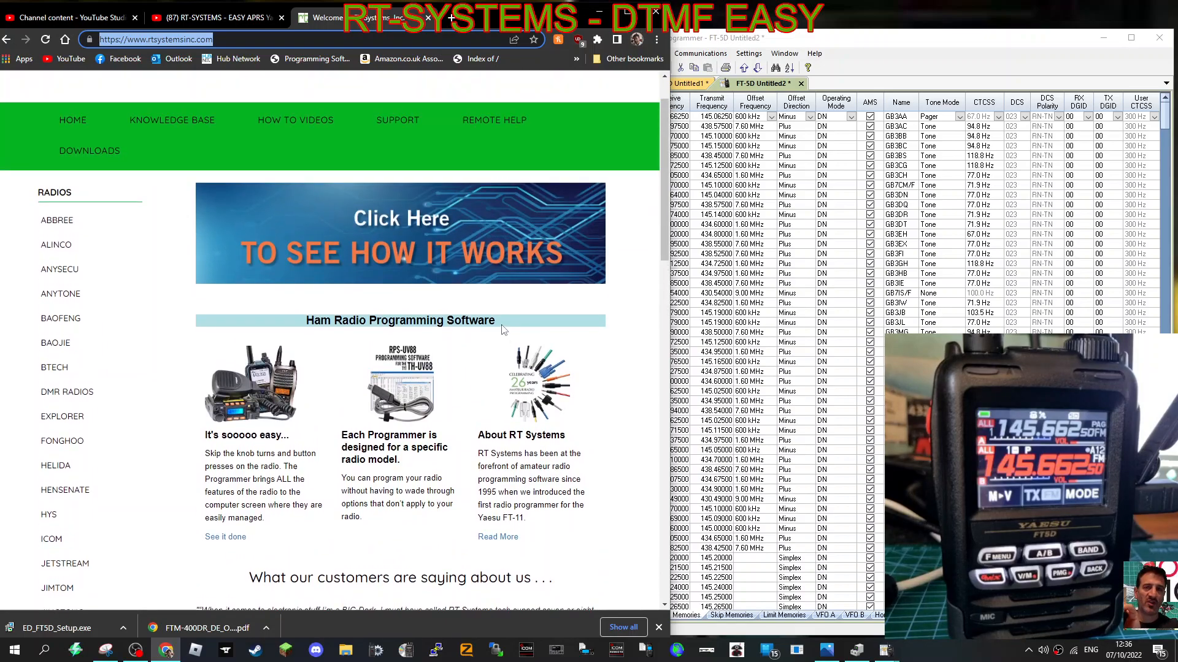
mouse_move(940, 22)
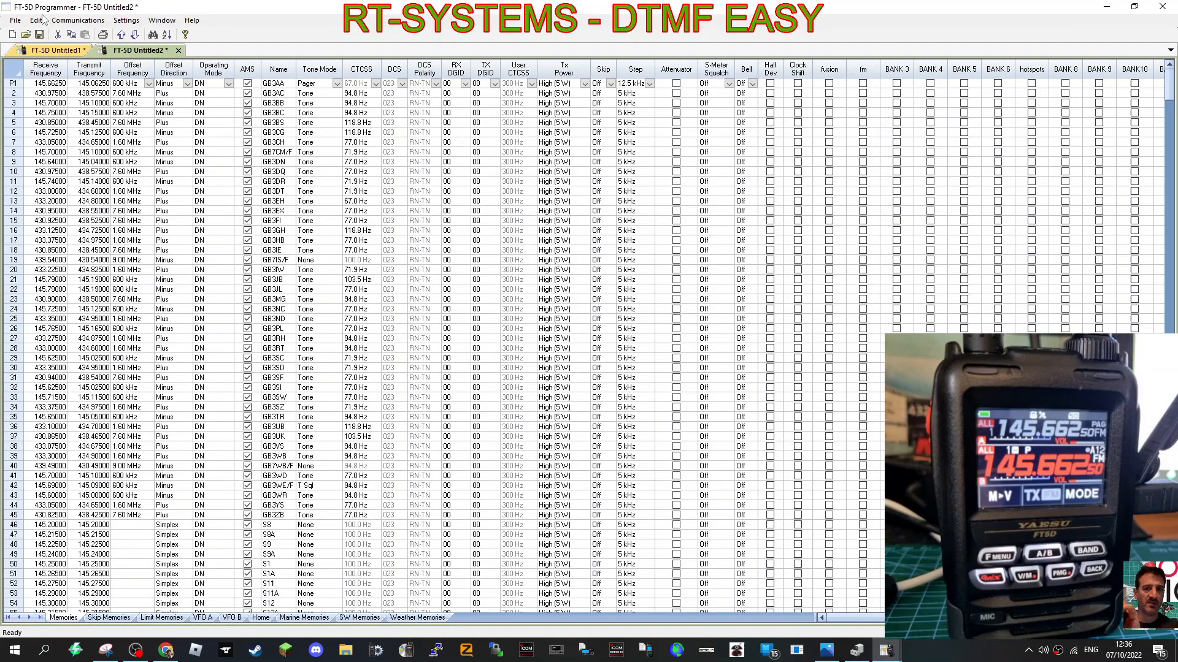
Step: Start Get Data From Radio from the Communications menu in a new file
left_click(83, 21)
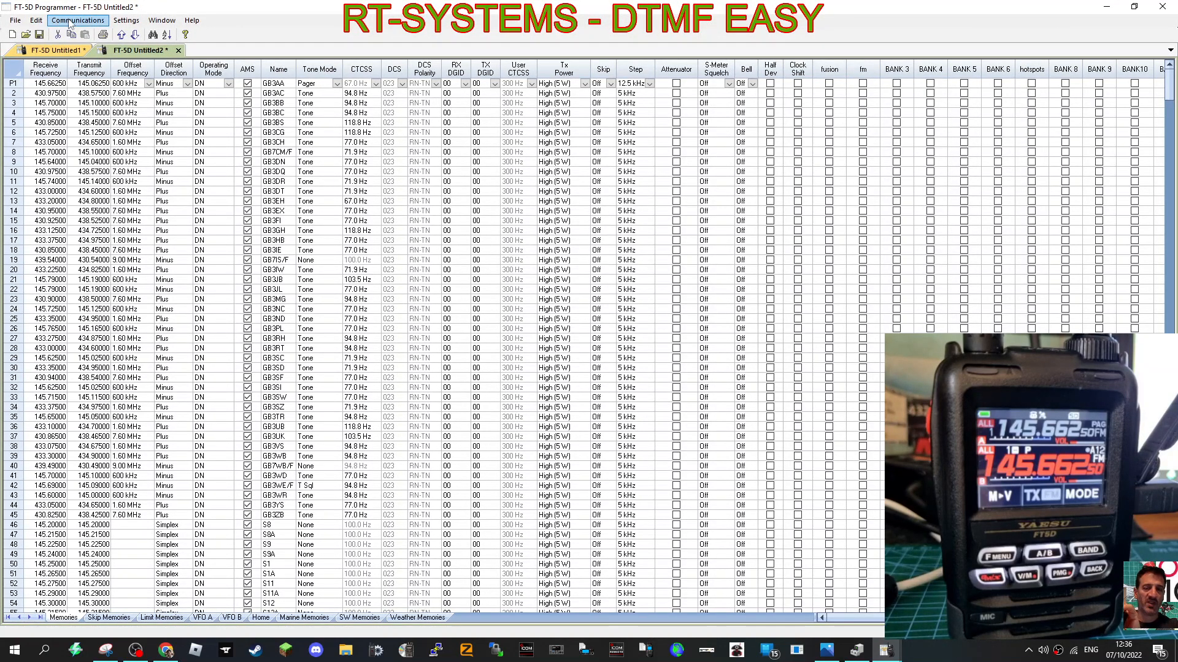
left_click(75, 20)
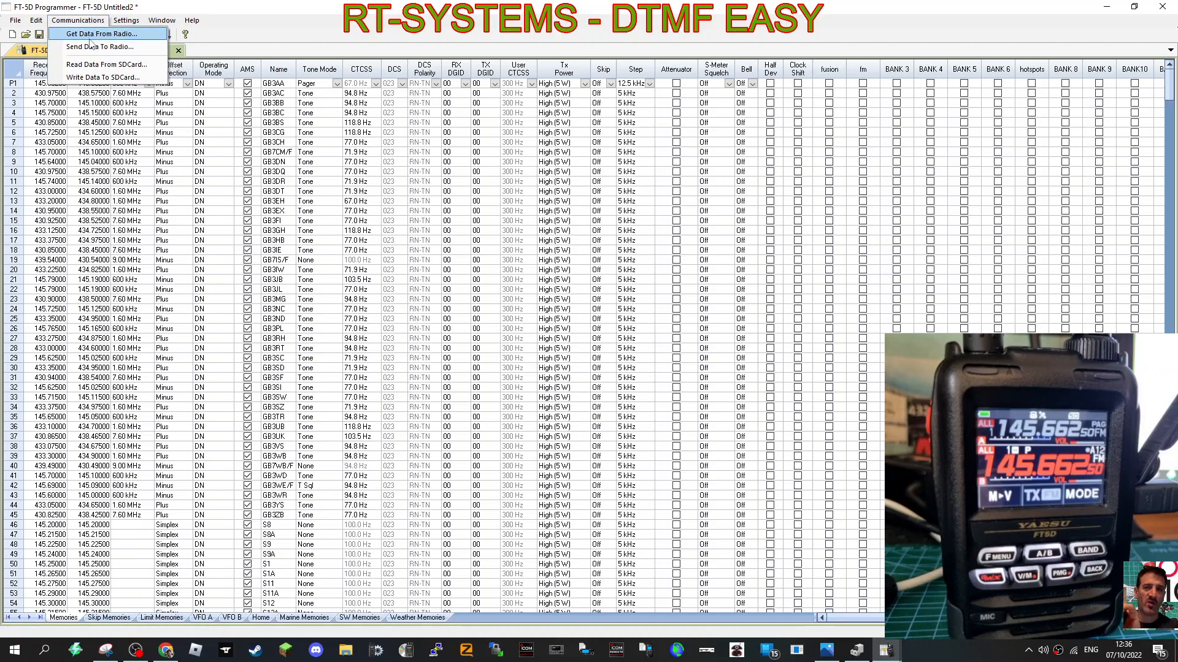
left_click(101, 34)
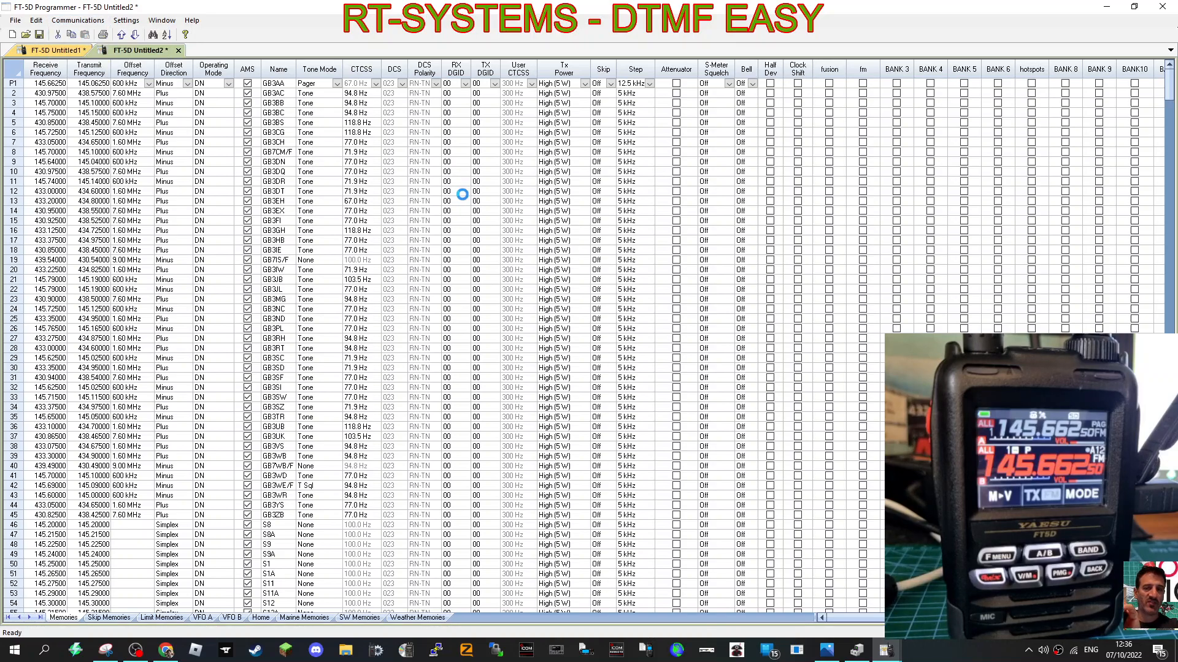
mouse_move(553, 304)
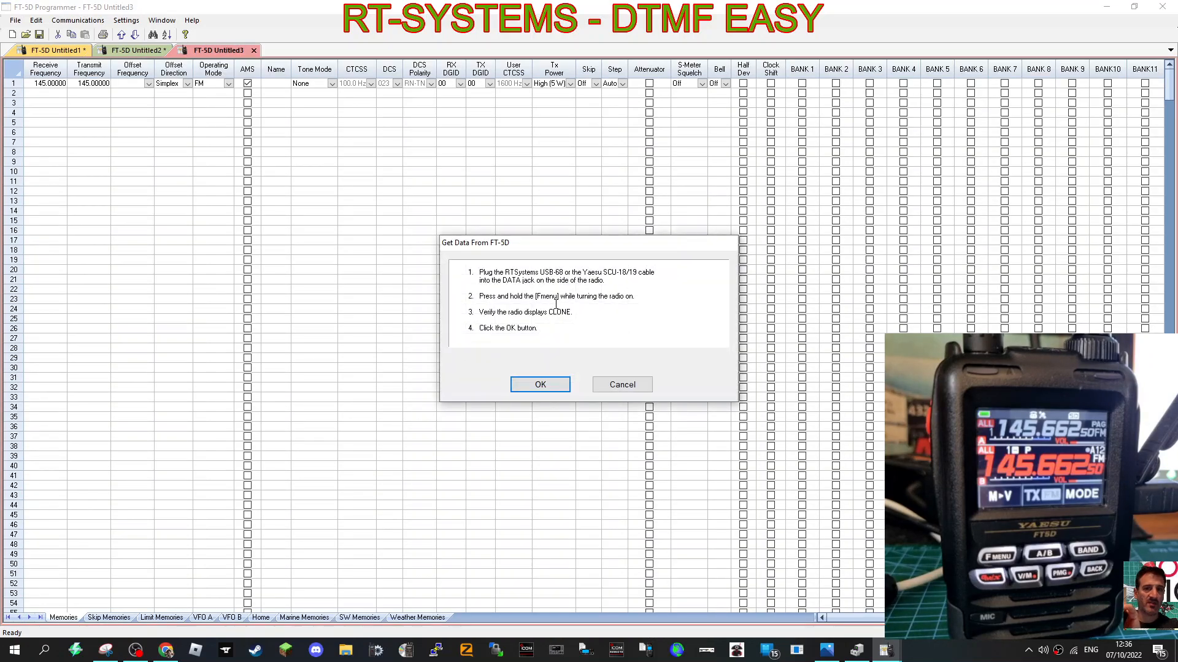
mouse_move(556, 371)
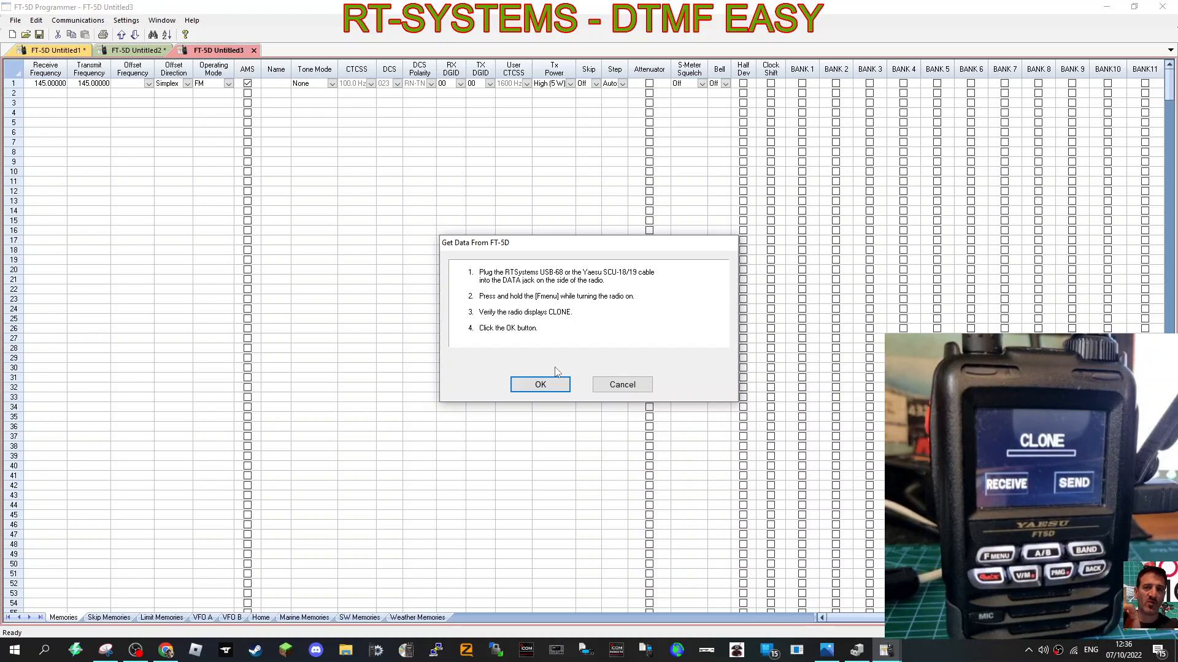
Step: Confirm the Get Data dialog so the memory download from the FT-5D begins
left_click(540, 384)
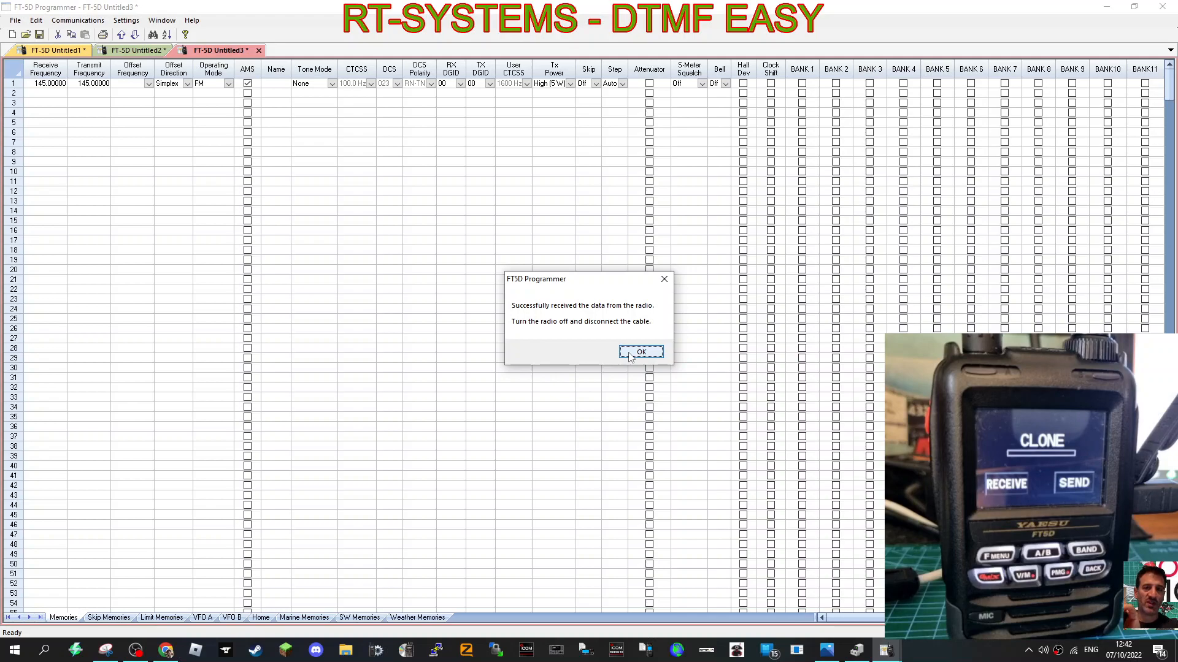
Step: Acknowledge the successful download, leaving the channels in the new file
left_click(641, 351)
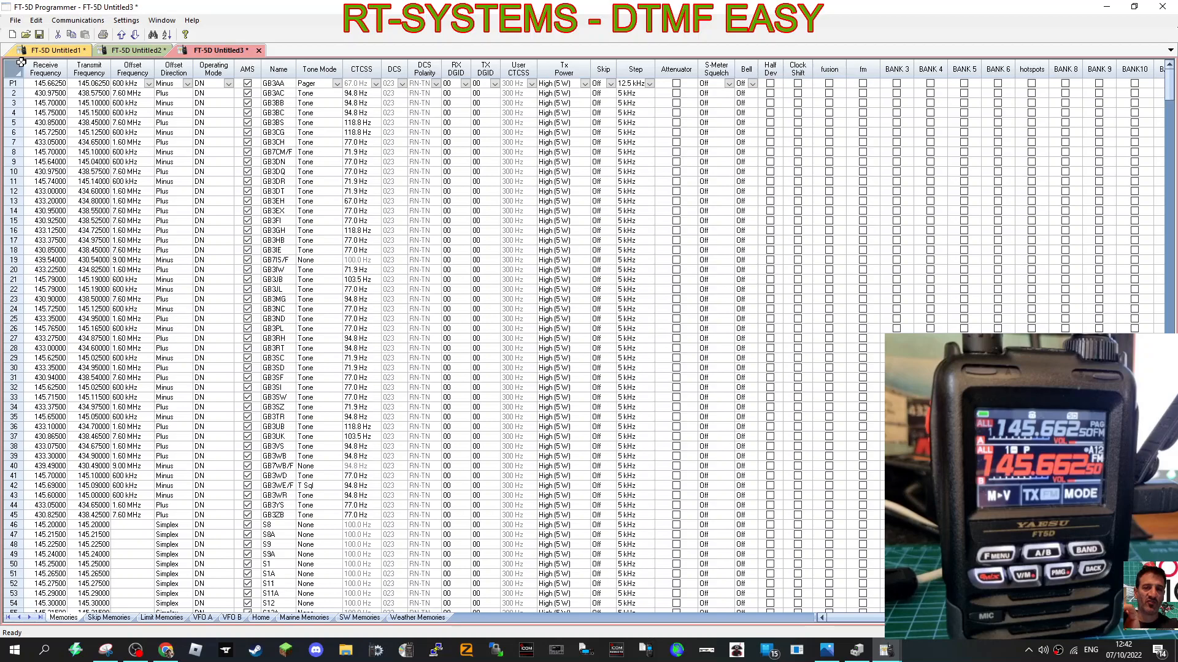
left_click(119, 19)
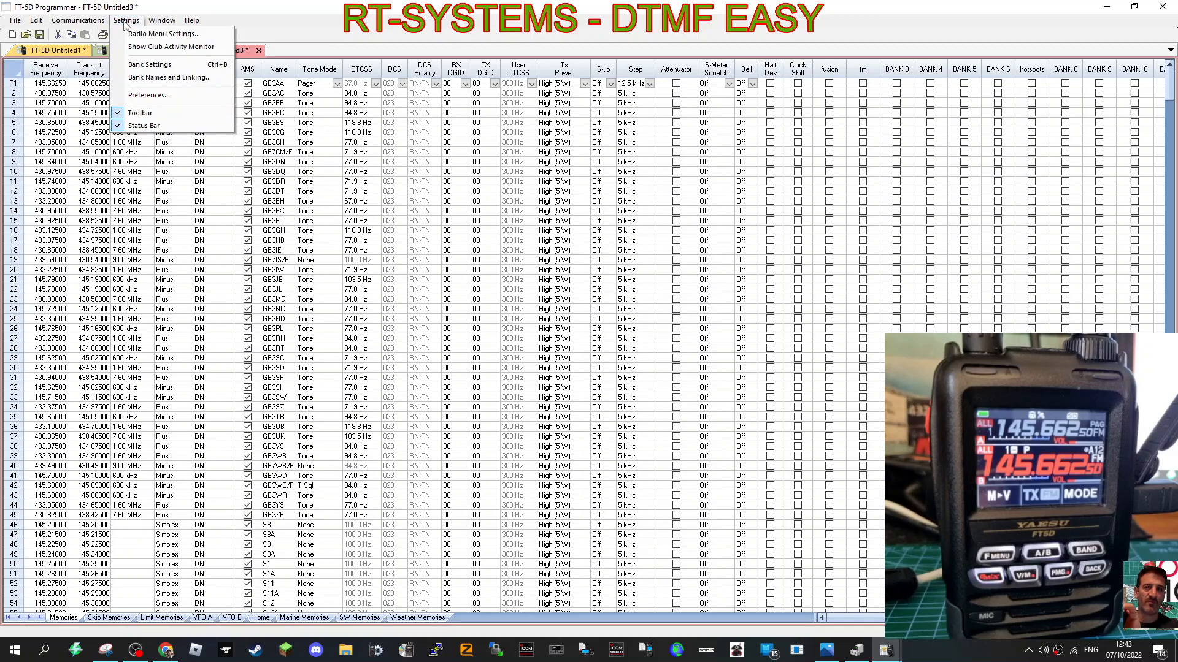
mouse_move(171, 34)
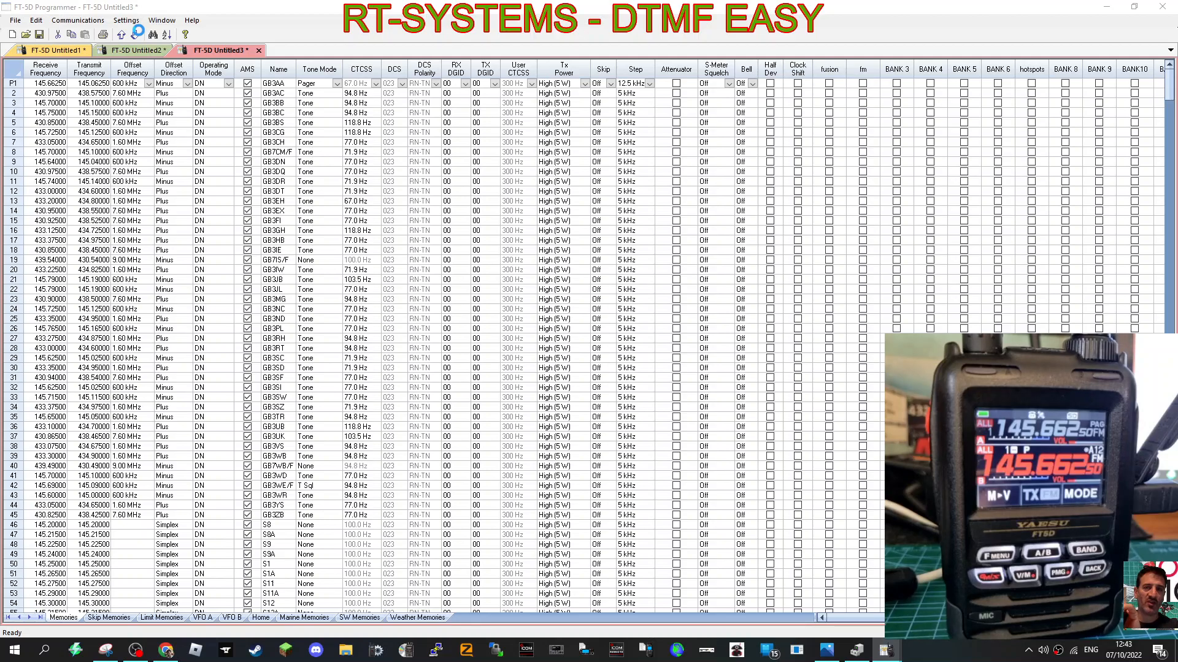
Step: Bring up Radio Menu Settings and show the main APRS options after glancing at APRS Beacon
left_click(115, 20)
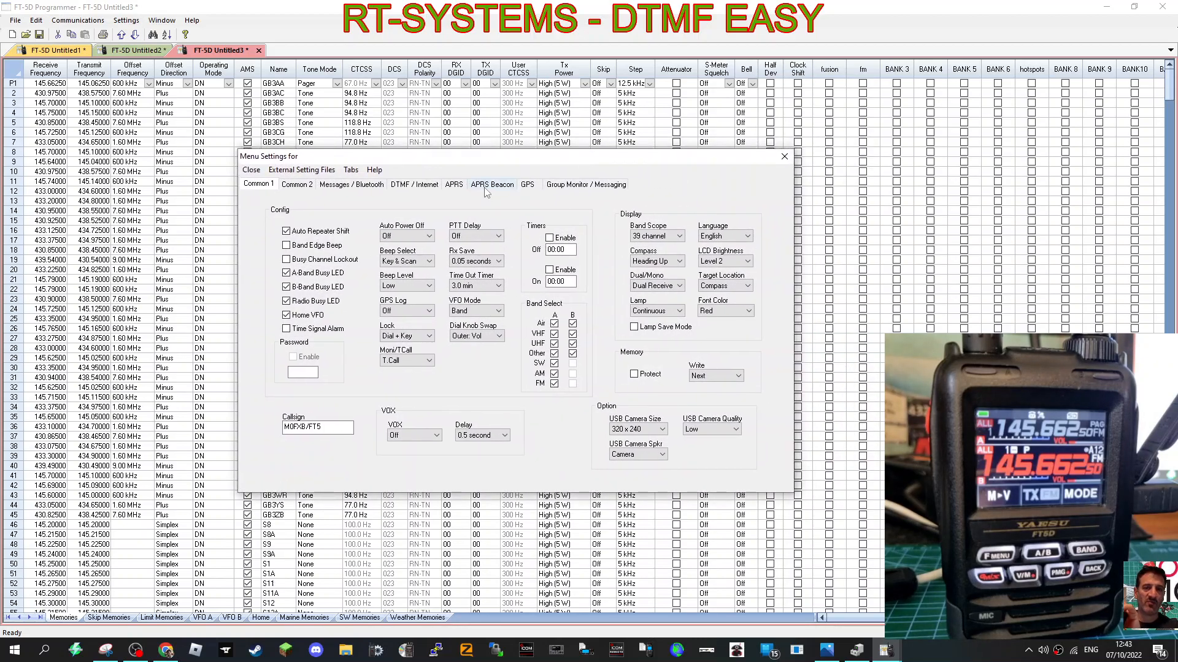
left_click(492, 184)
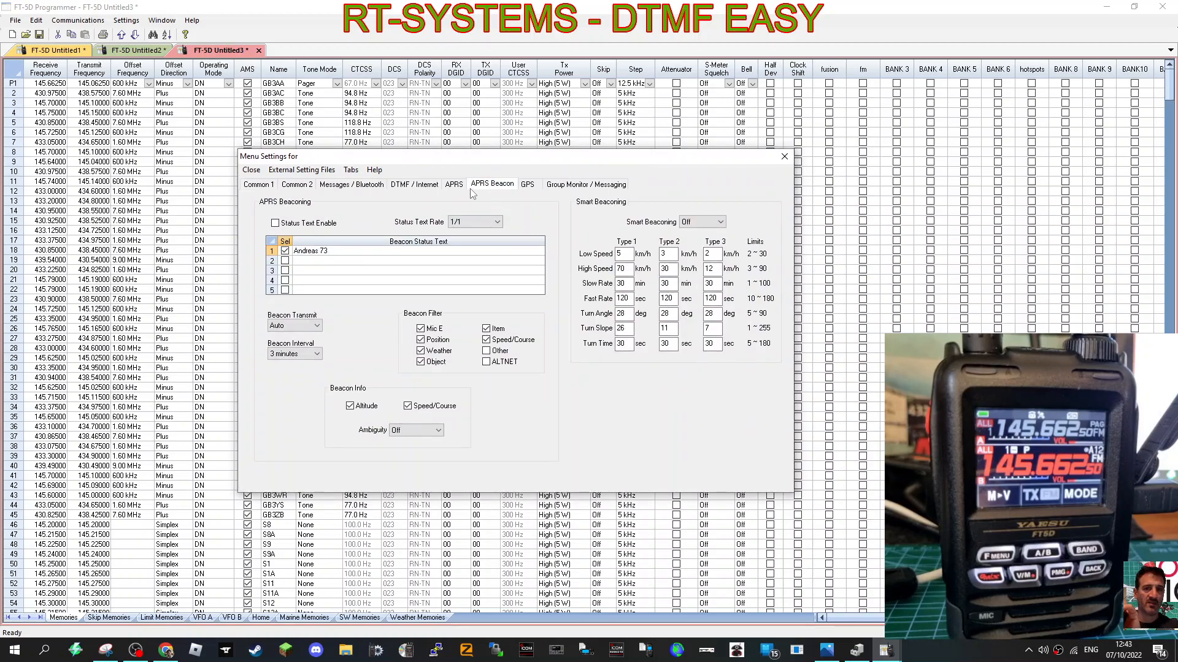
left_click(454, 184)
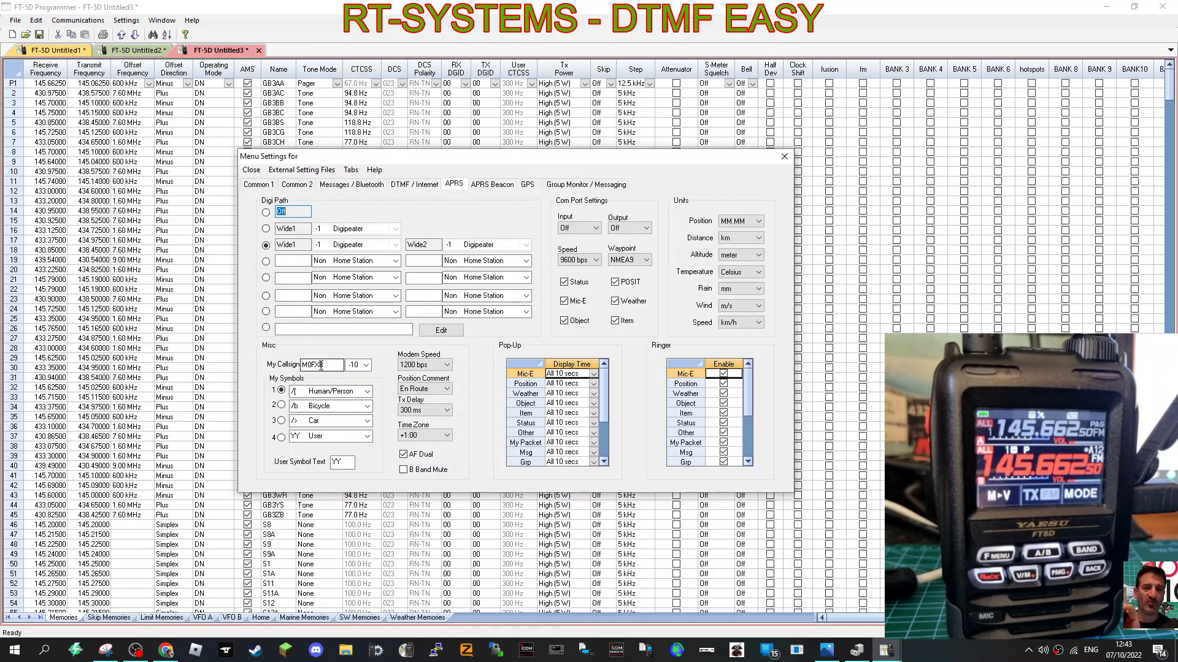
Step: Set the APRS callsign SSID to -10 and the position comment to En Route
left_click(366, 365)
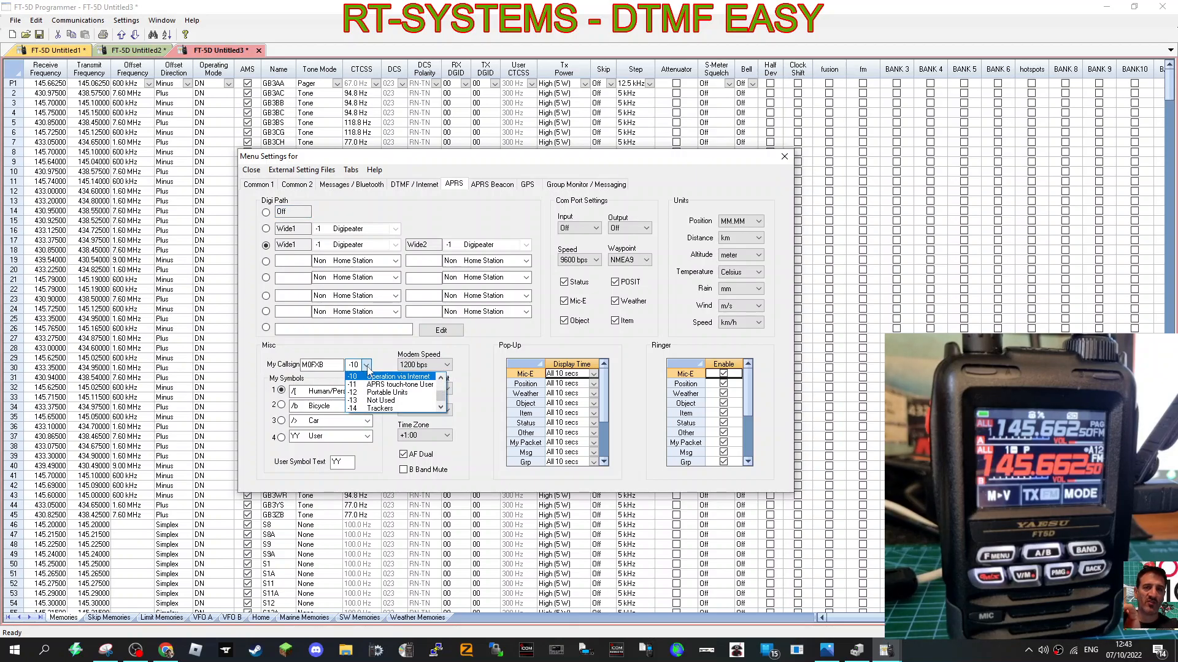
left_click(449, 364)
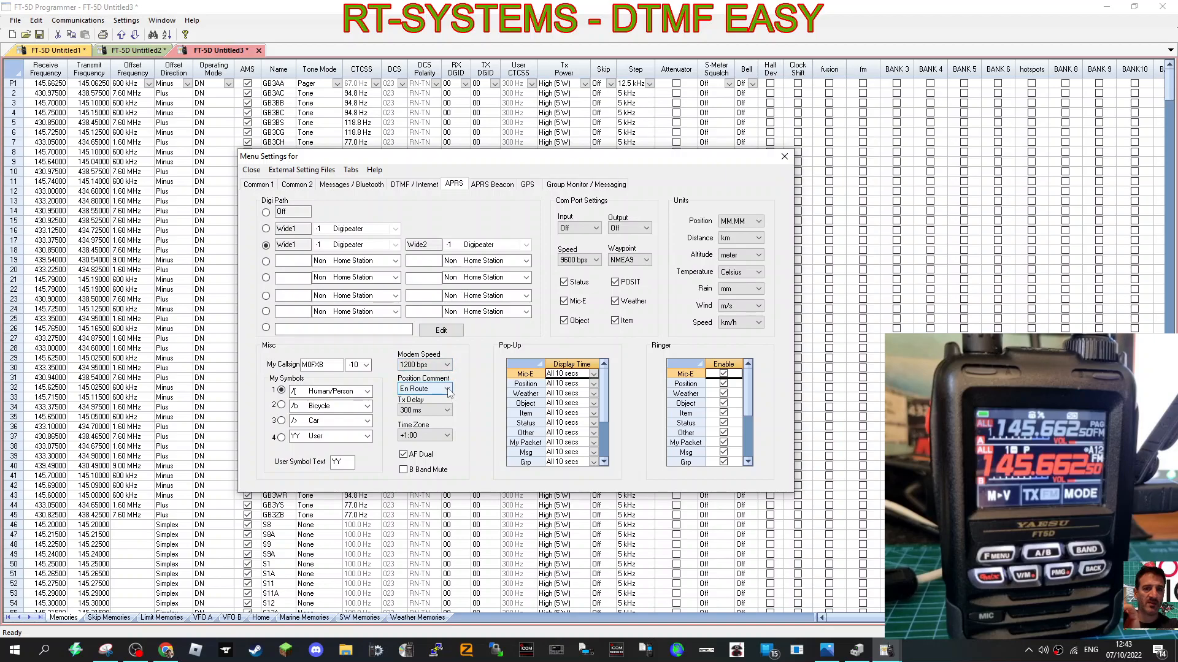
left_click(449, 388)
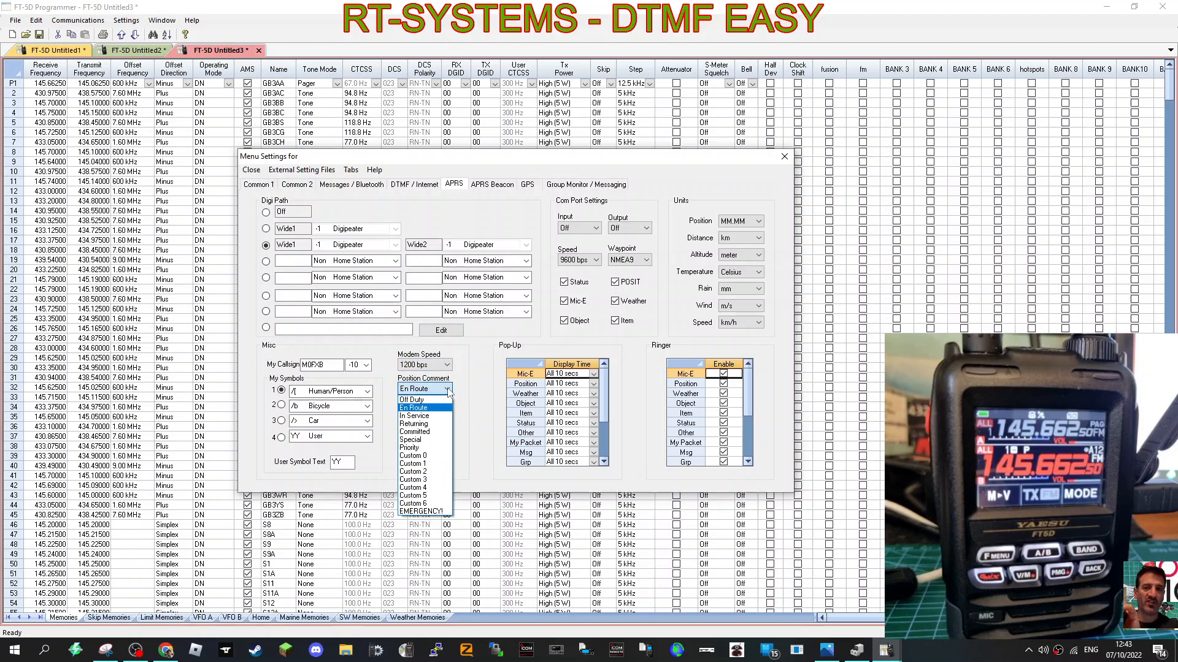
left_click(424, 407)
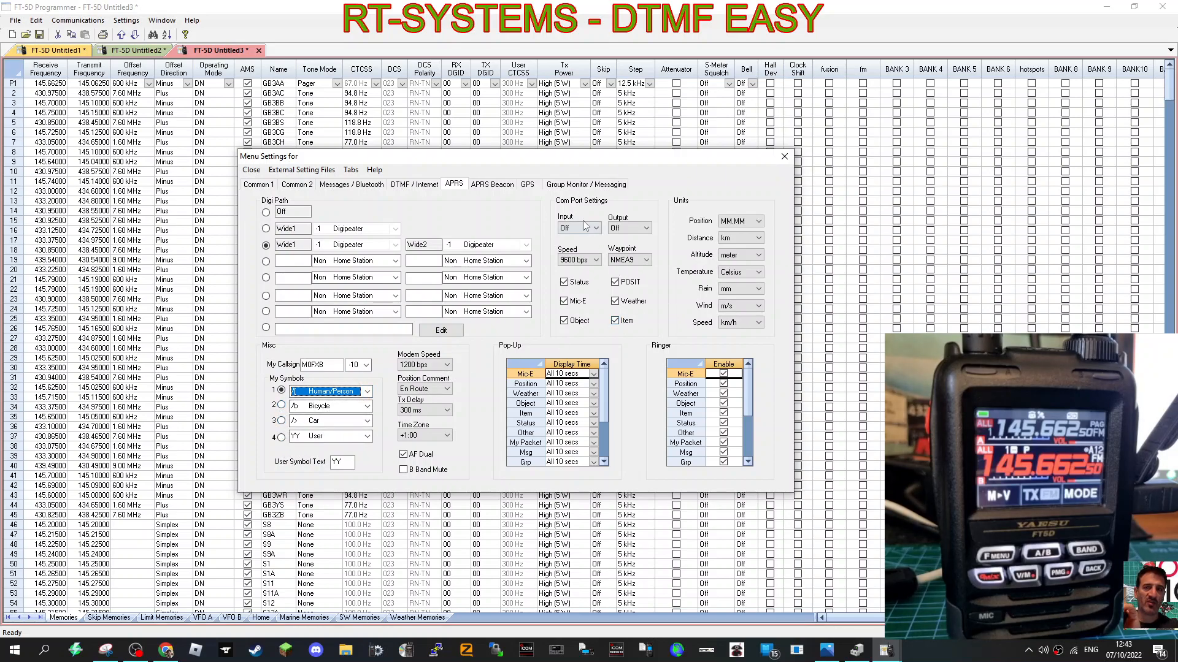
mouse_move(670, 156)
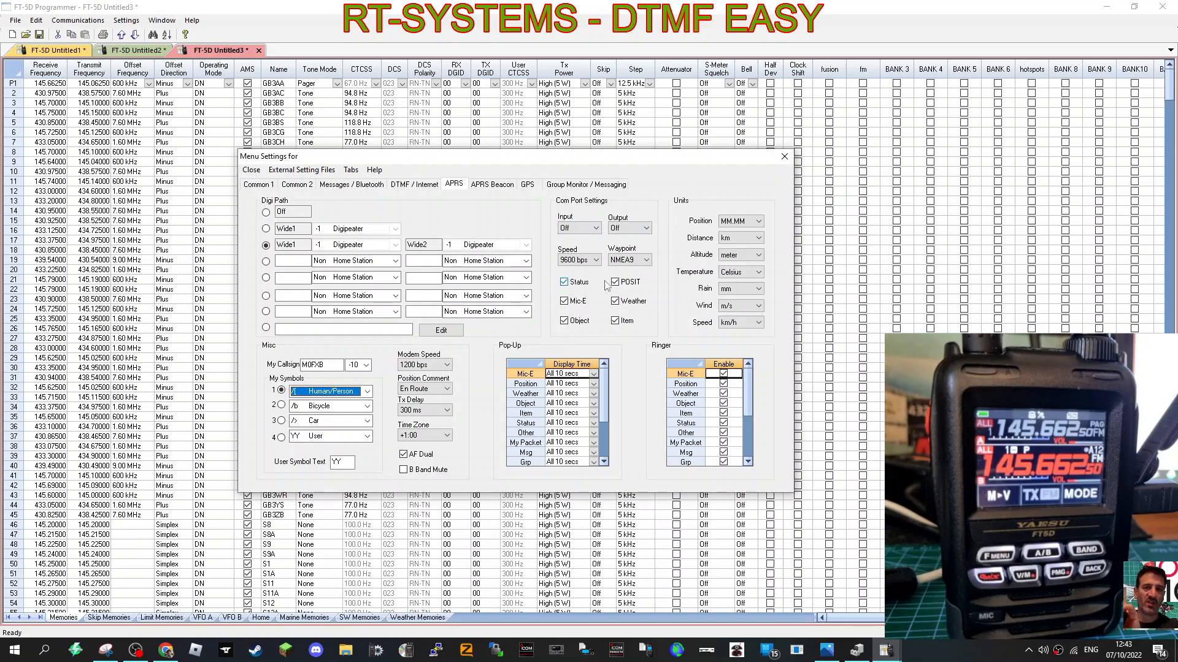
left_click(615, 321)
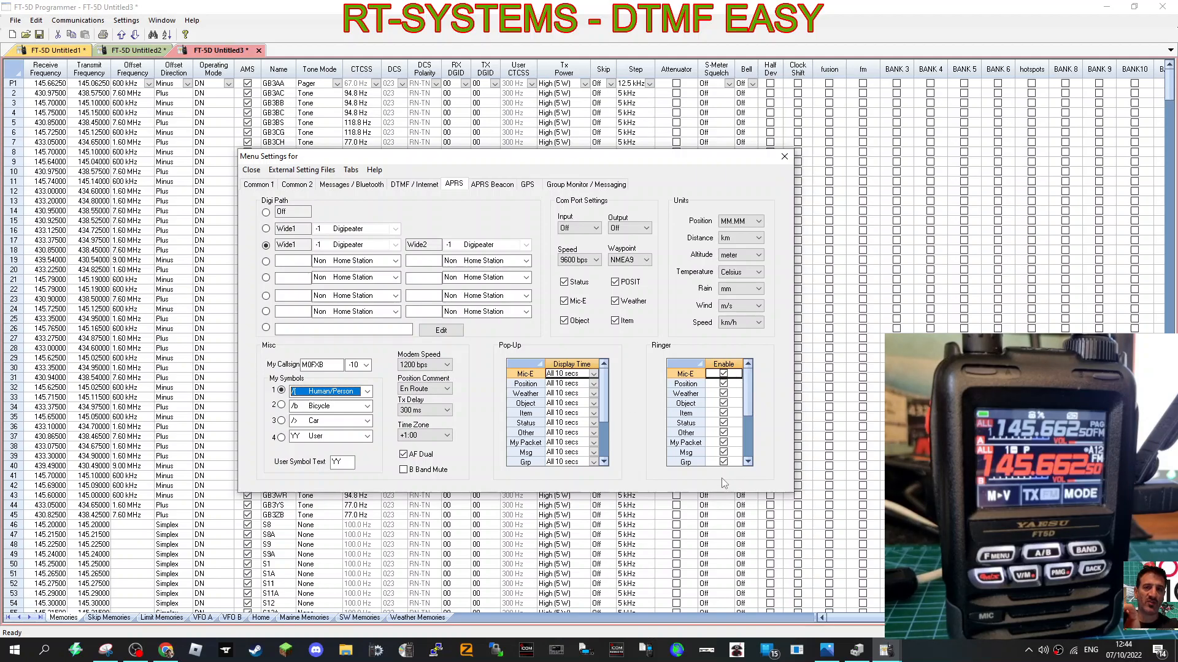
mouse_move(633, 454)
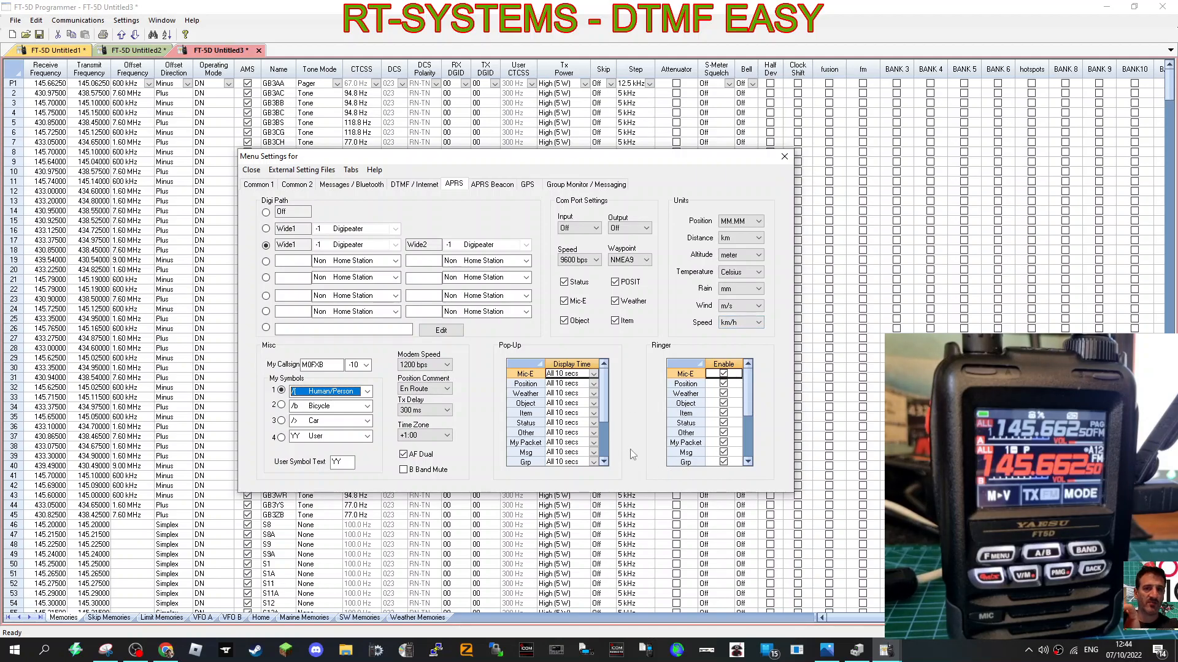
mouse_move(664, 369)
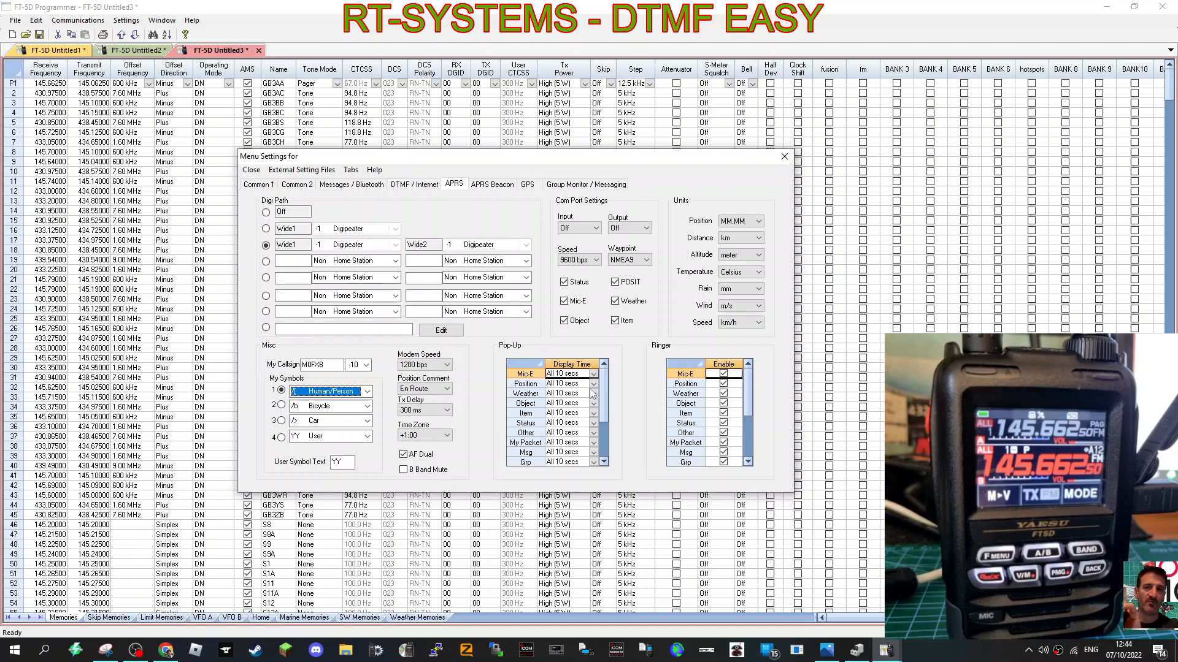
mouse_move(603, 398)
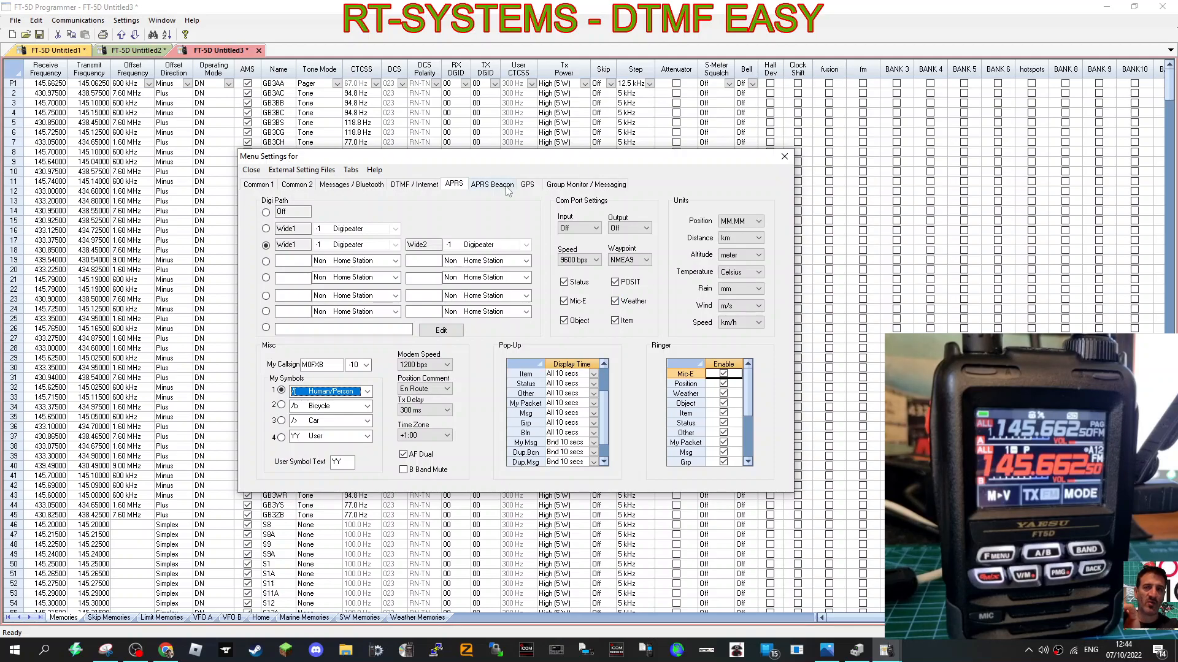
left_click(491, 184)
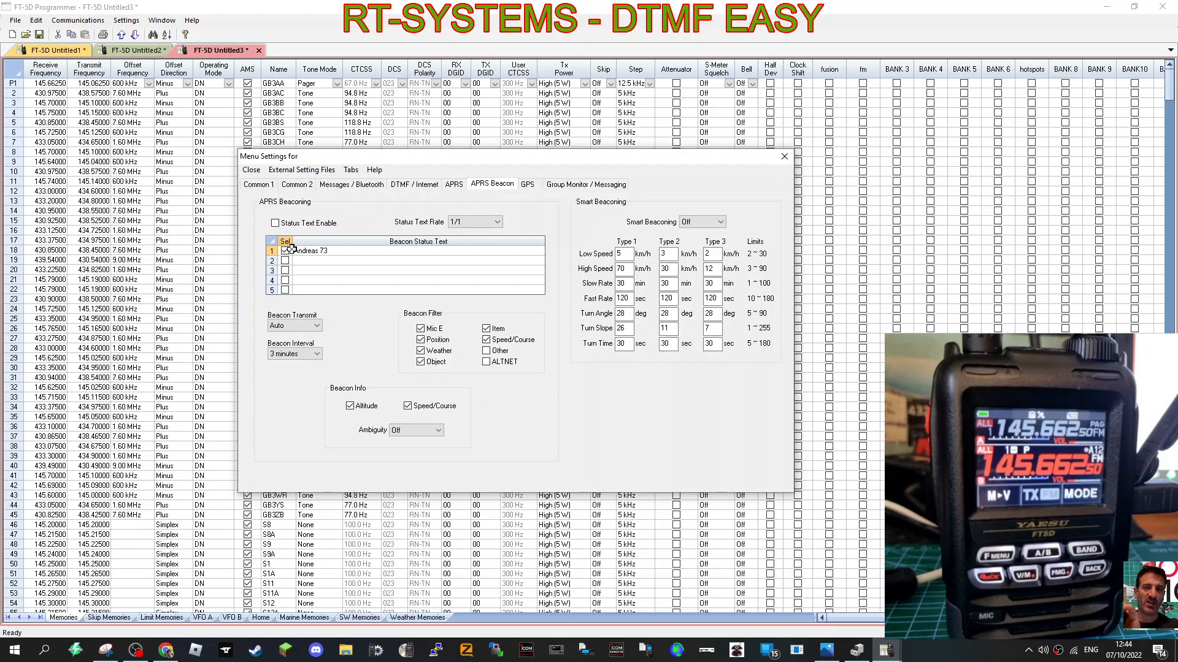
Step: On the GPS settings, make stored position P1 the My Position source
left_click(527, 184)
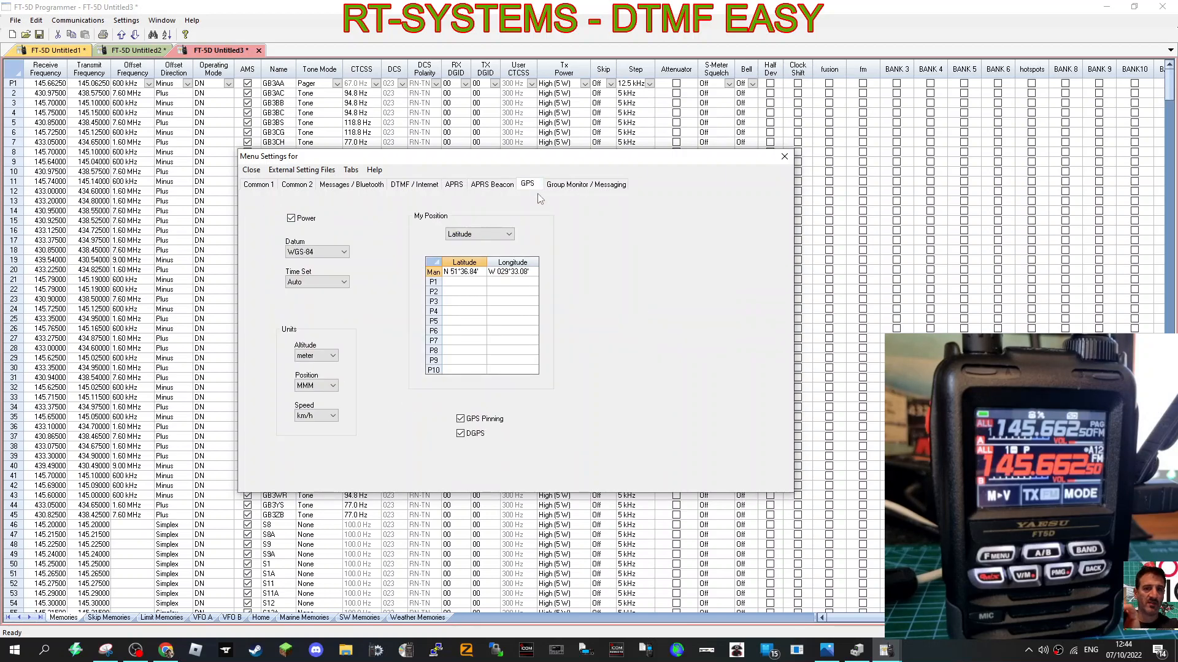
mouse_move(611, 309)
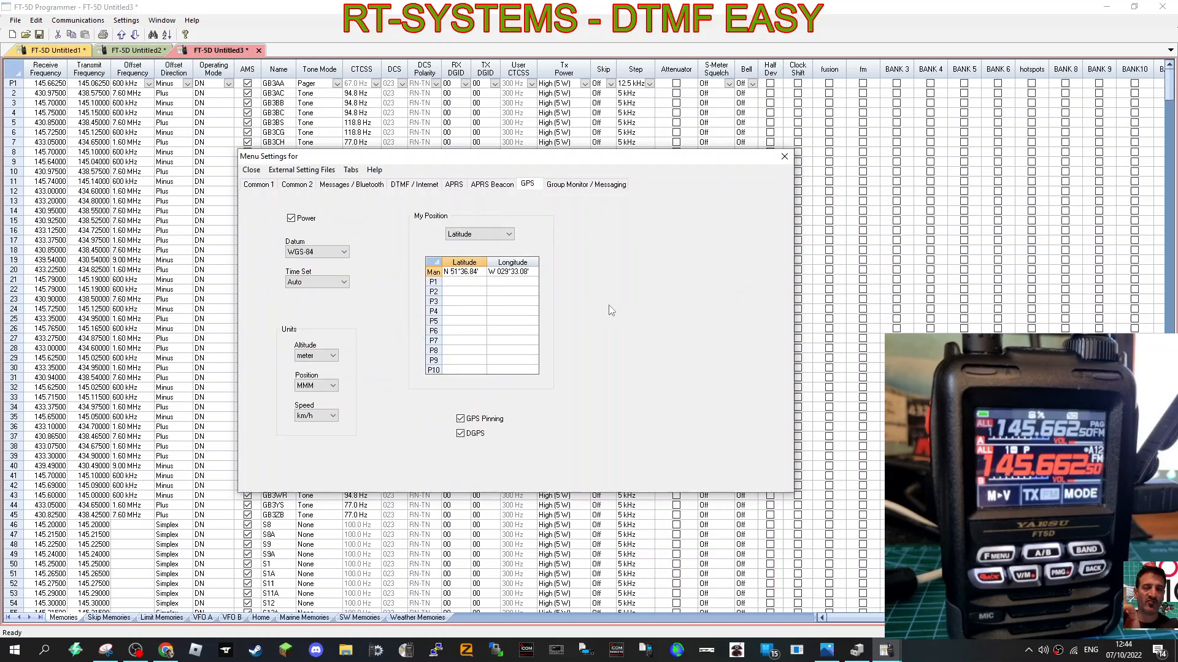
mouse_move(574, 273)
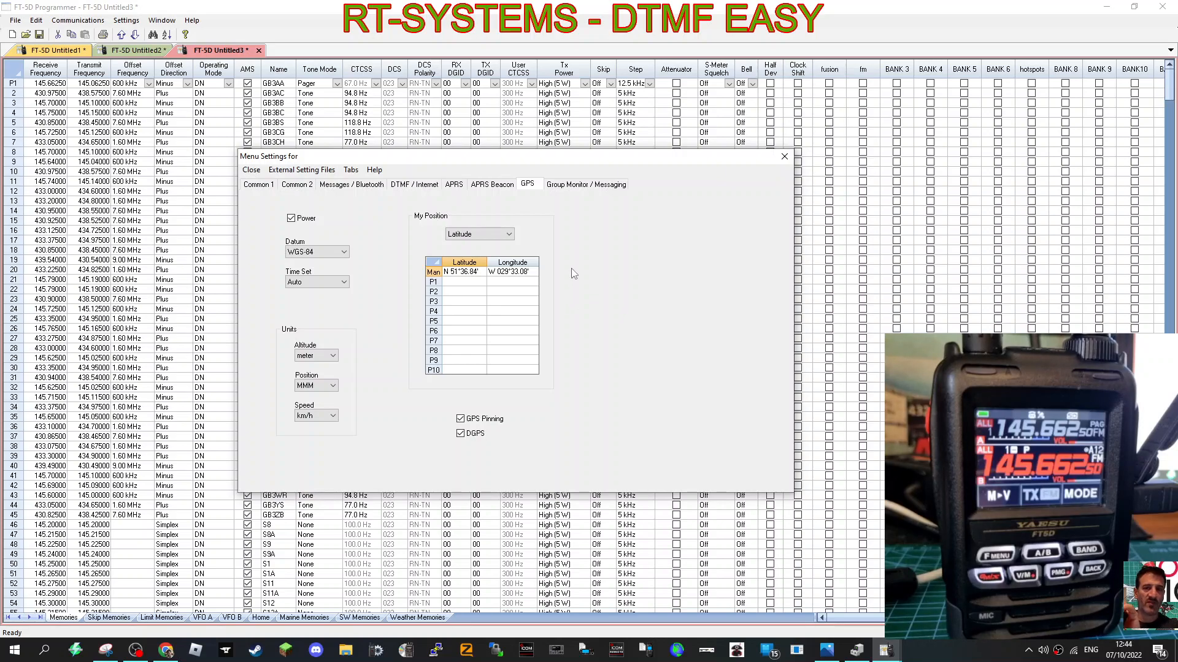
left_click(507, 233)
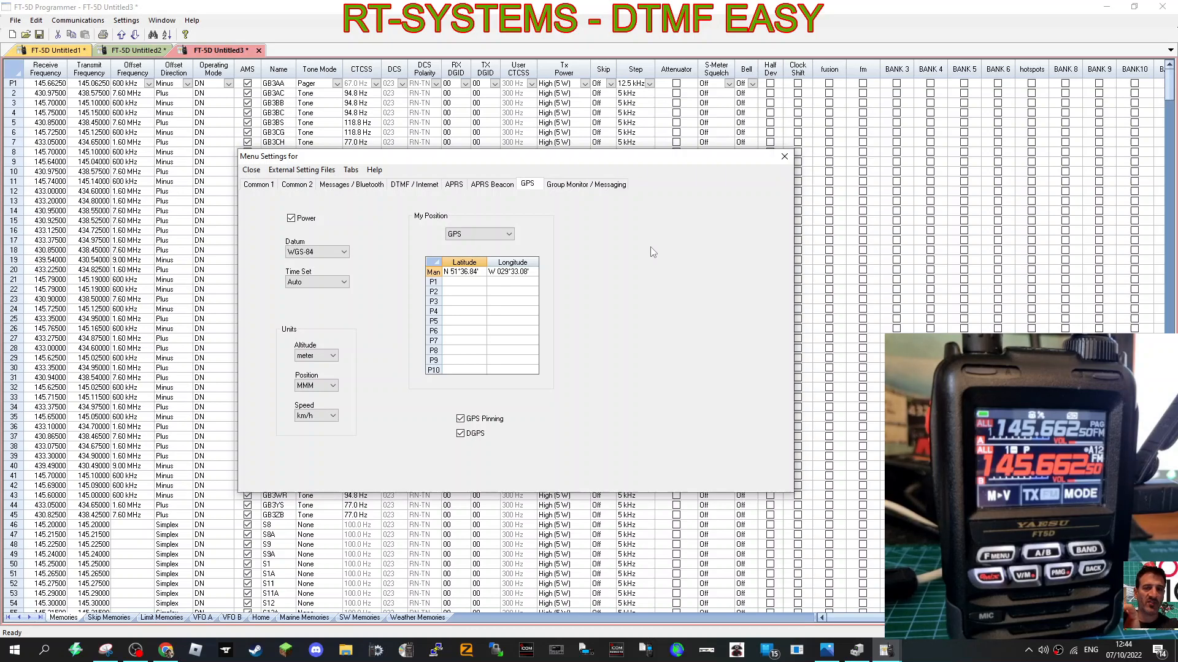
left_click(511, 233)
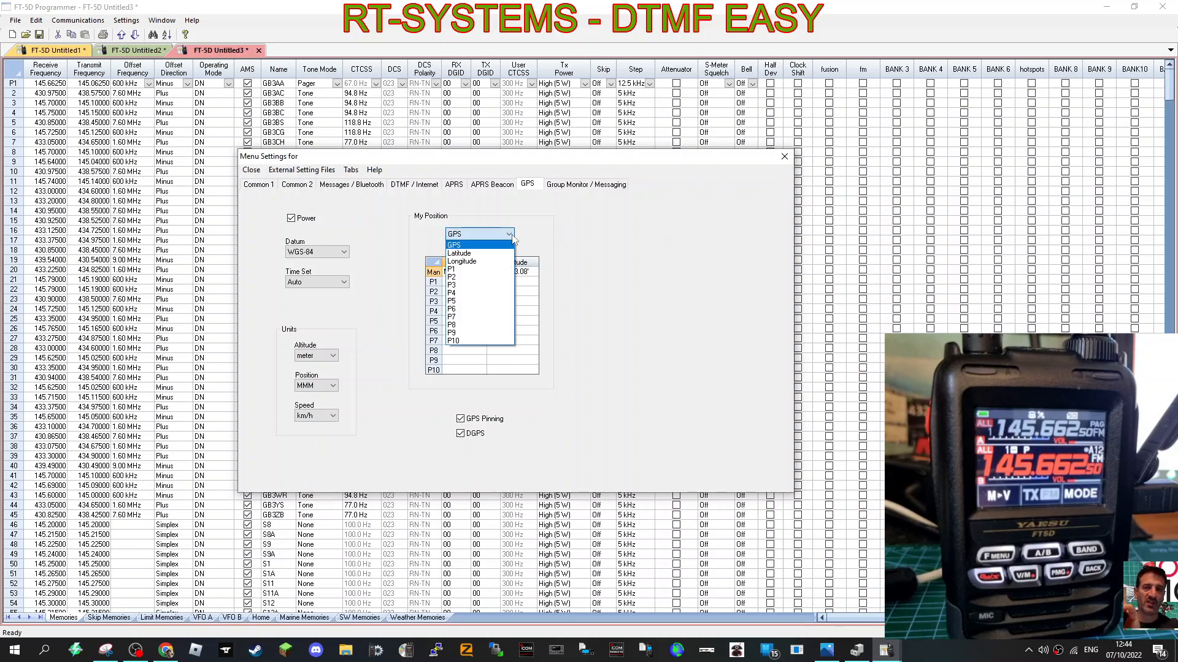
left_click(453, 244)
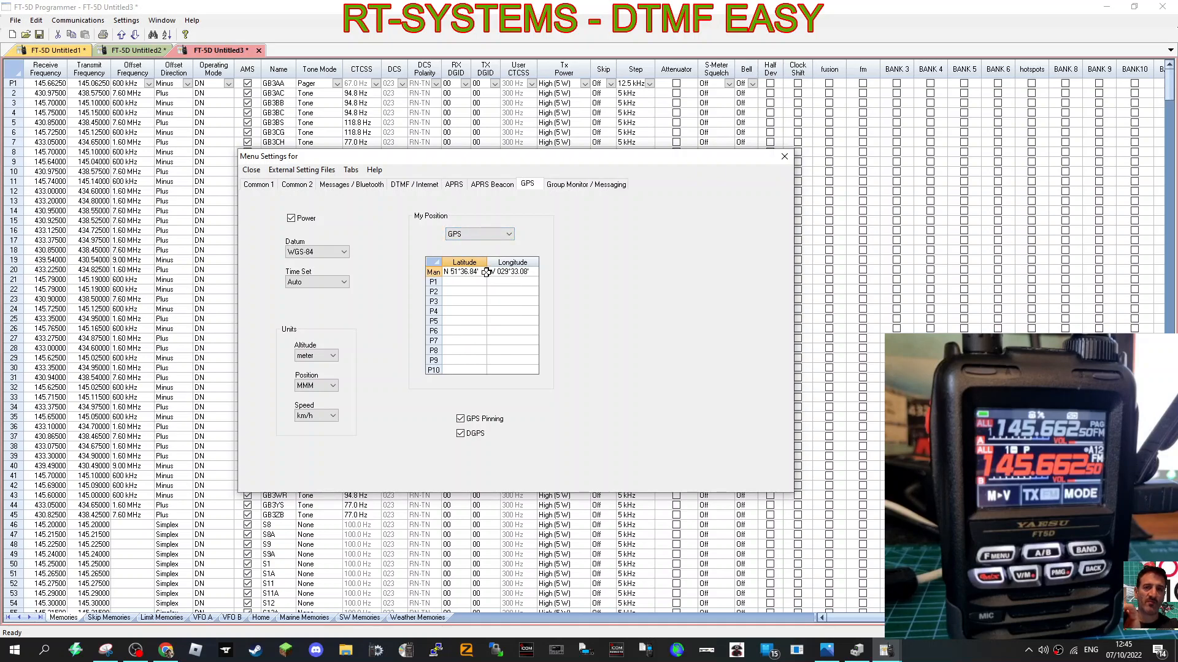
left_click(456, 281)
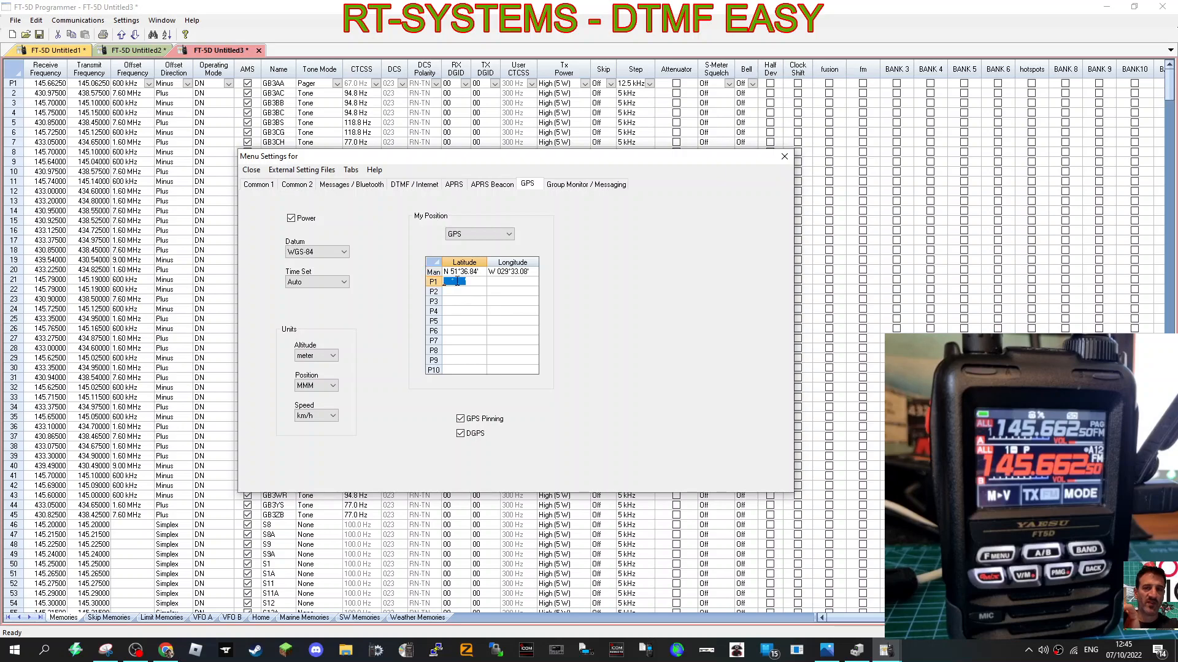
left_click(454, 302)
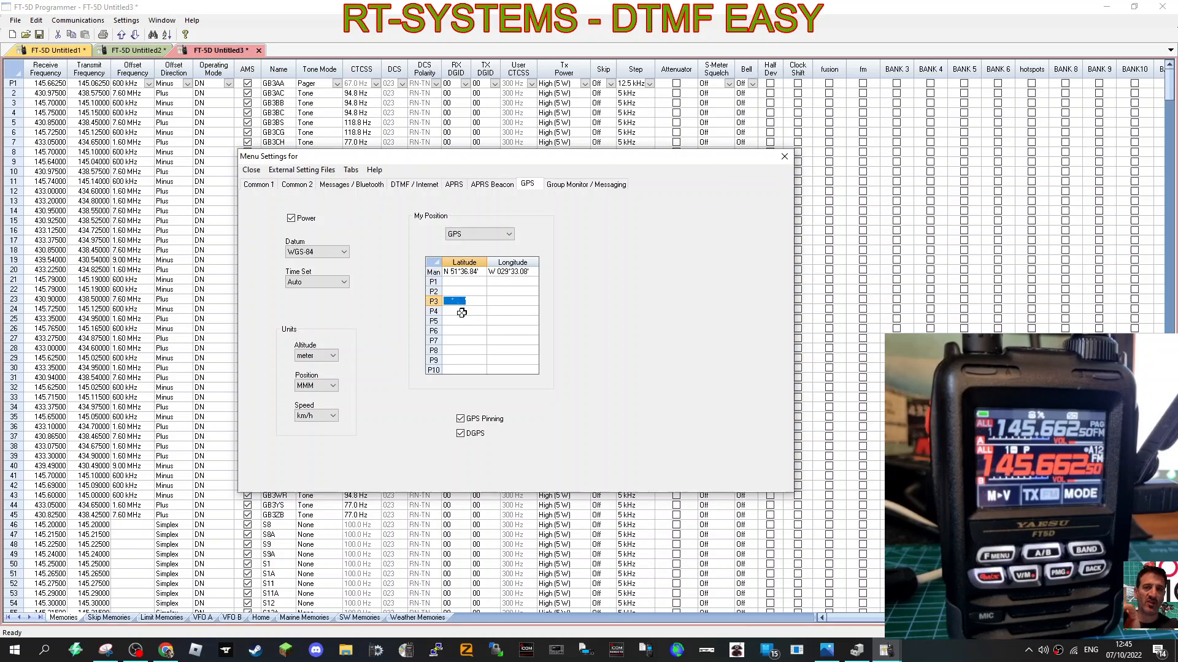
left_click(455, 331)
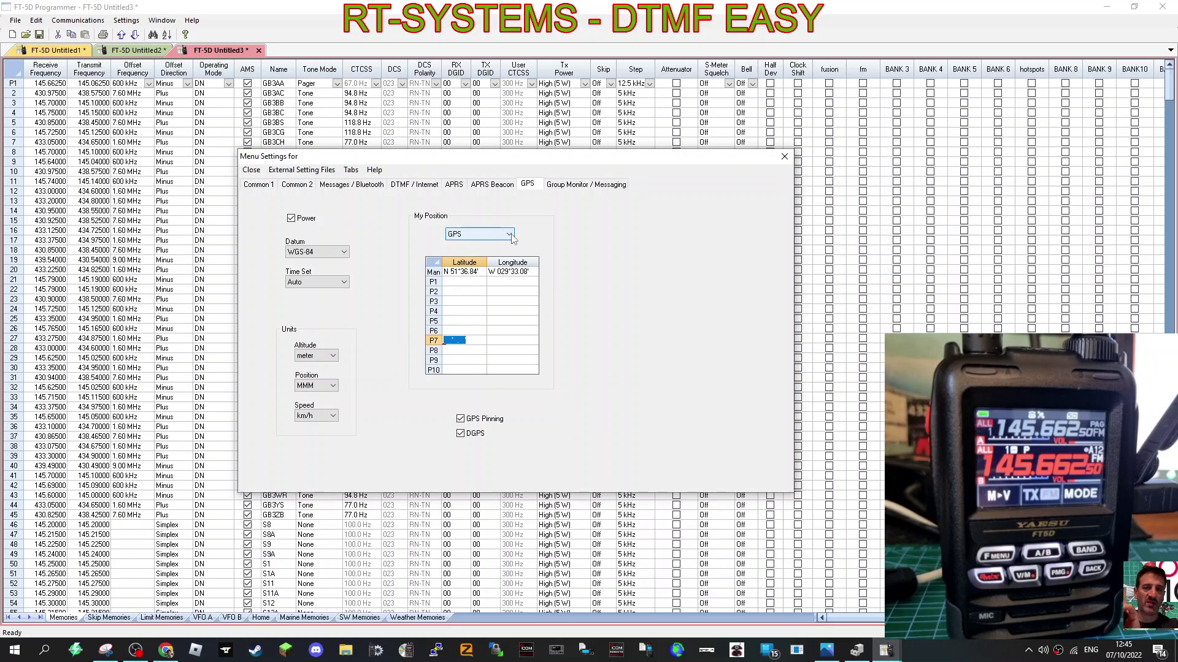
left_click(510, 233)
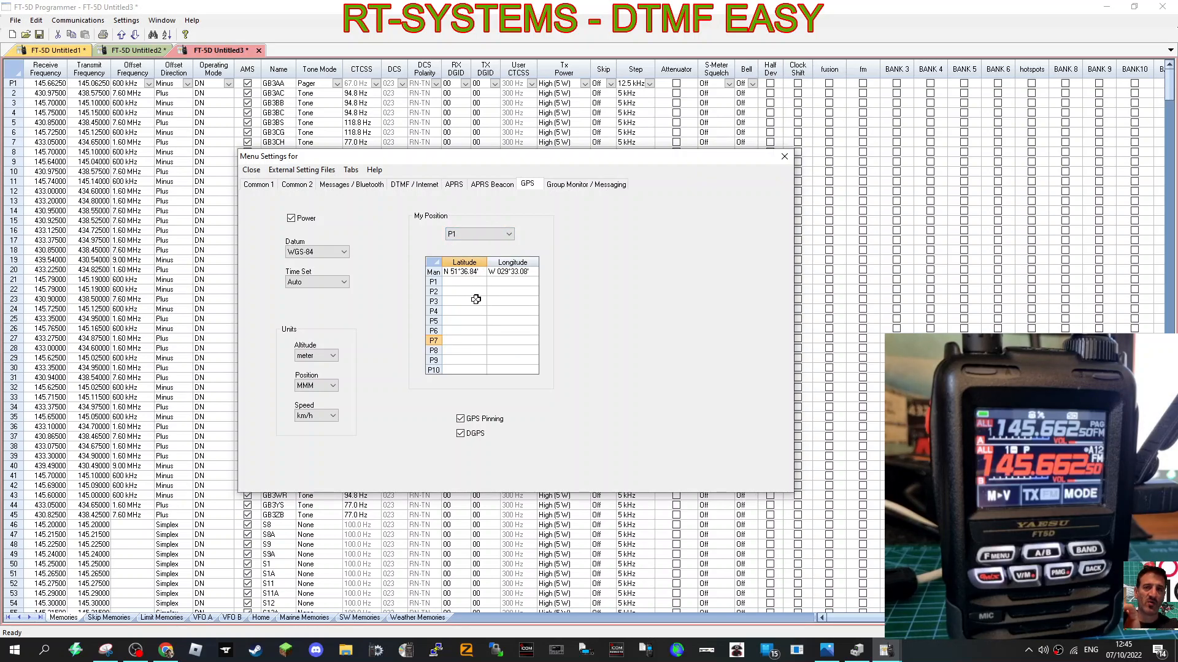
Step: Enter latitude 51 6.8 and longitude 002 3 in row P1 and close Menu Settings
left_click(454, 281)
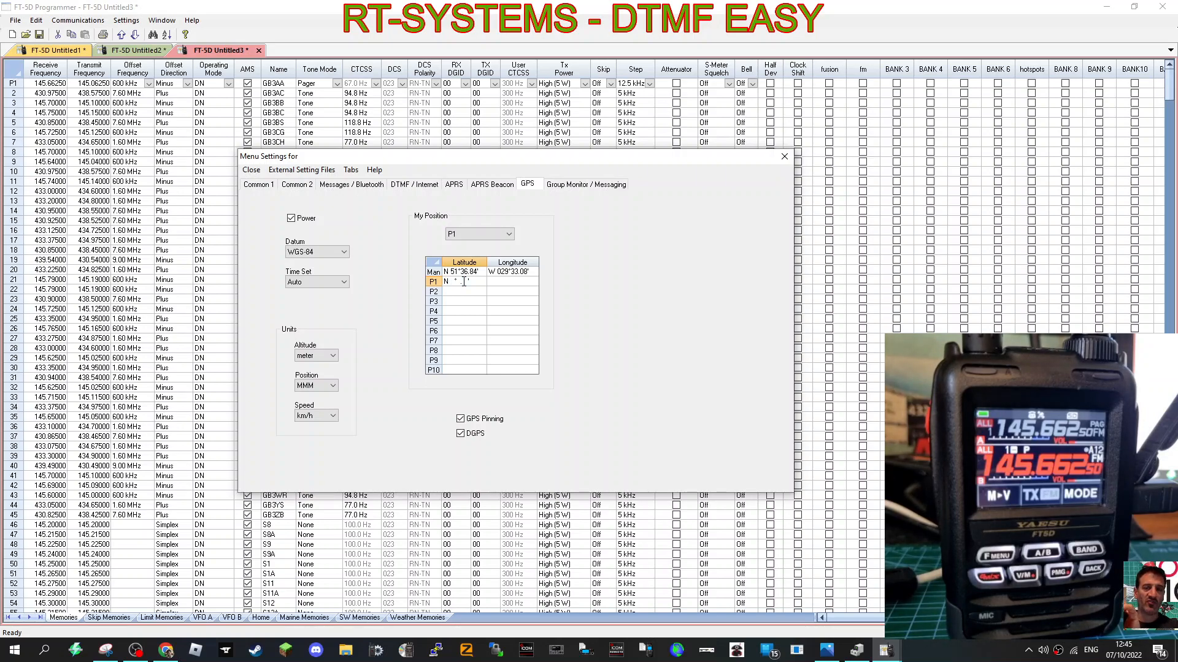
type("51")
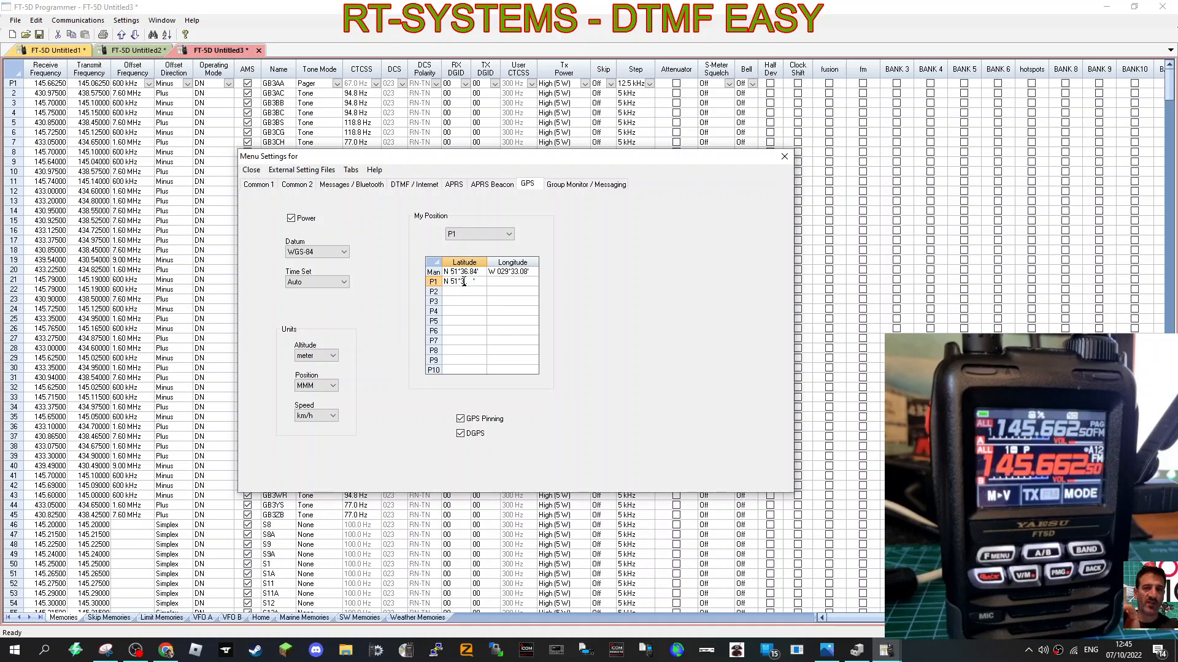
type("6.8")
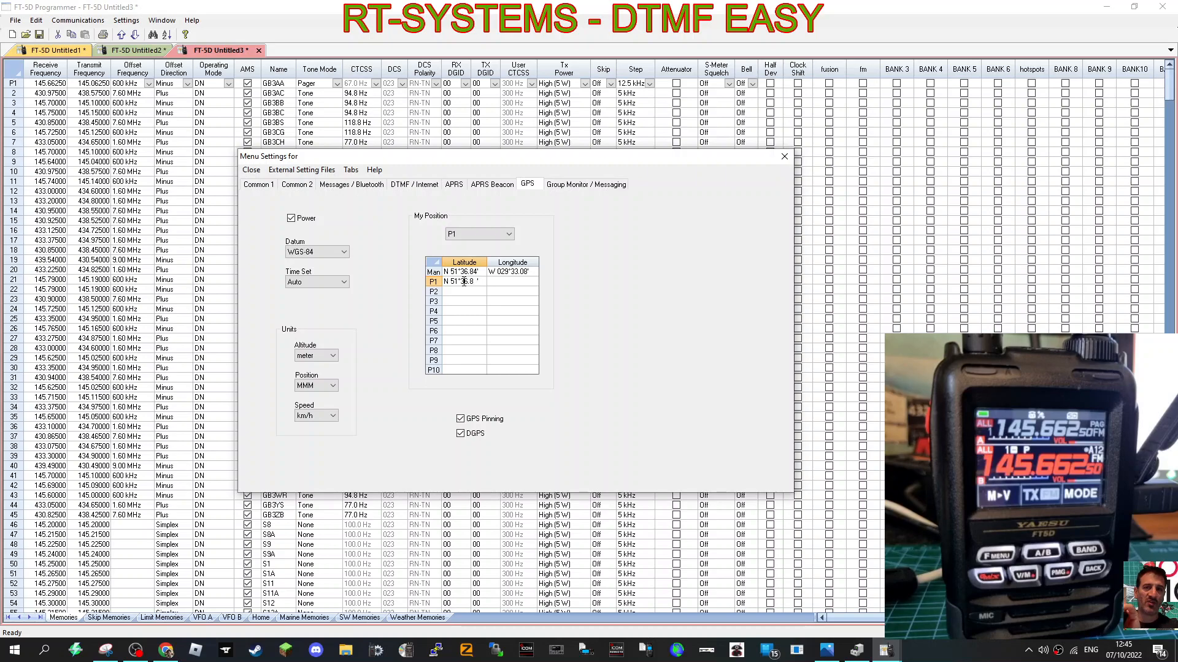
left_click(511, 281)
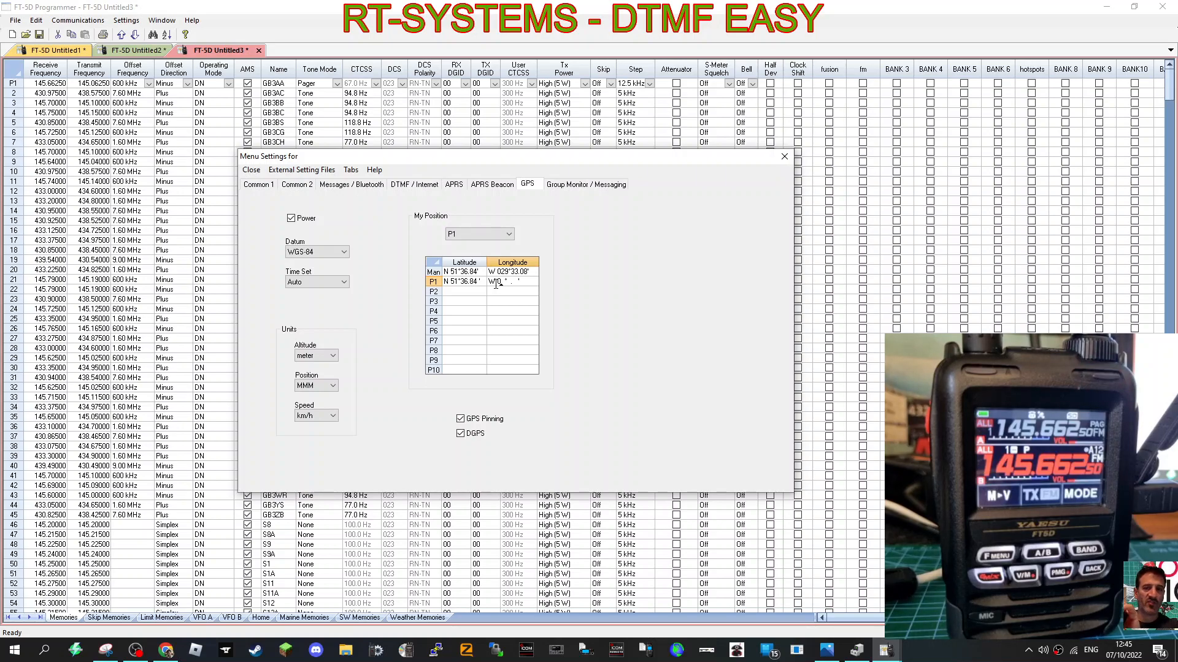
type("002")
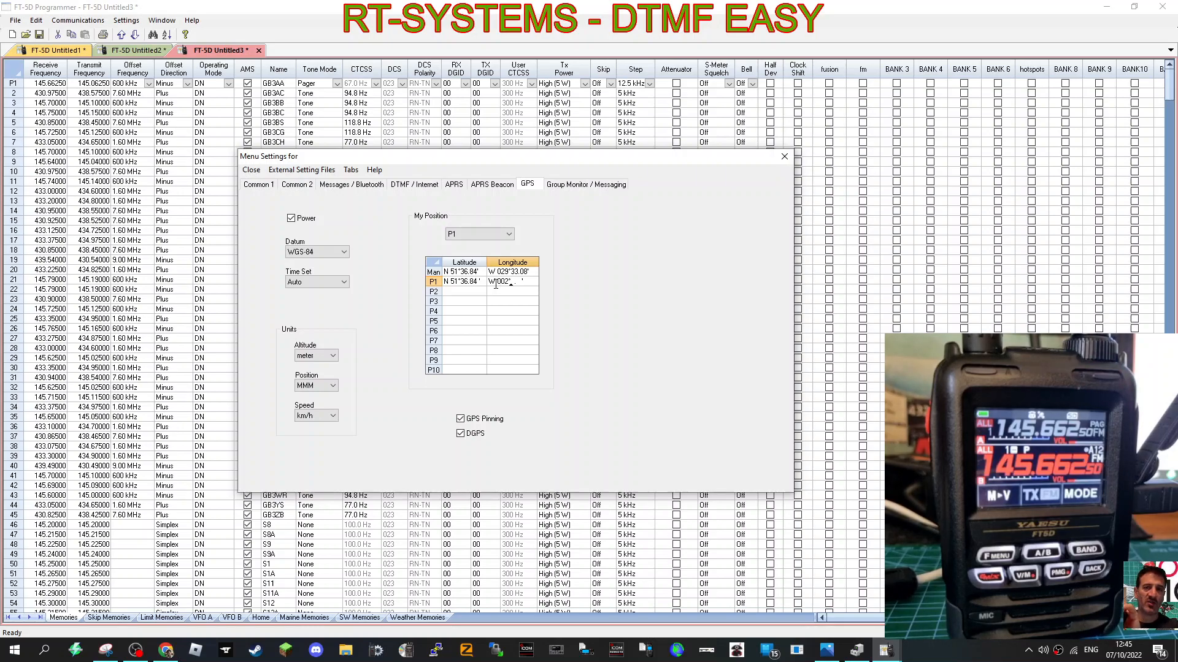
type("3")
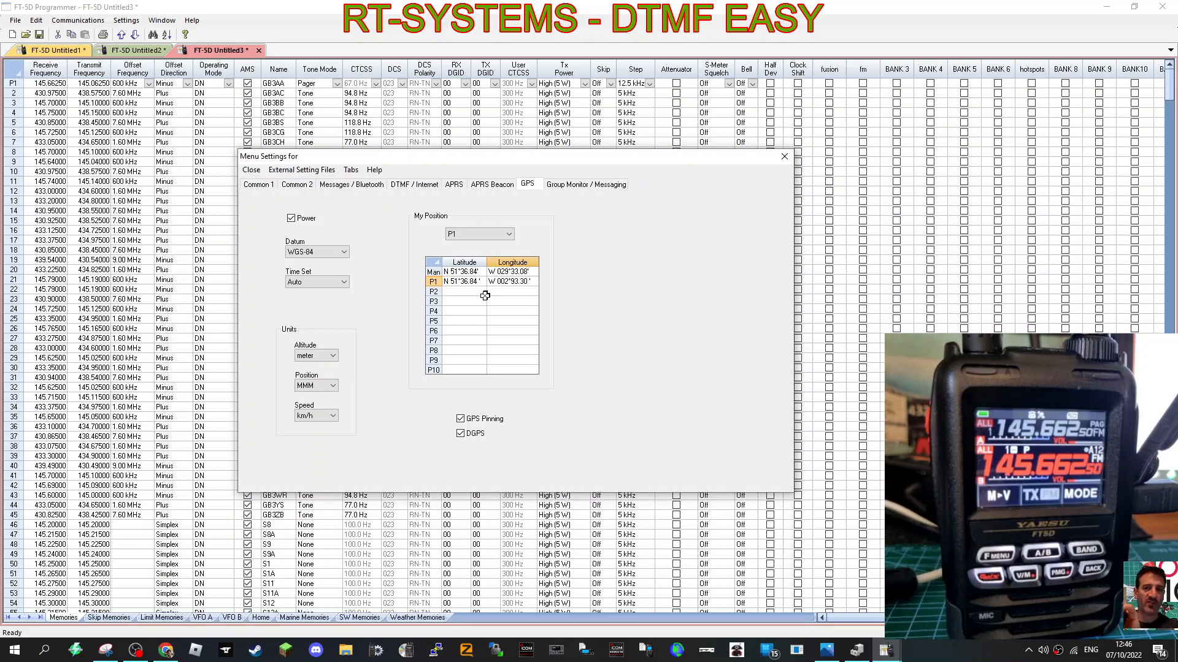
left_click(454, 290)
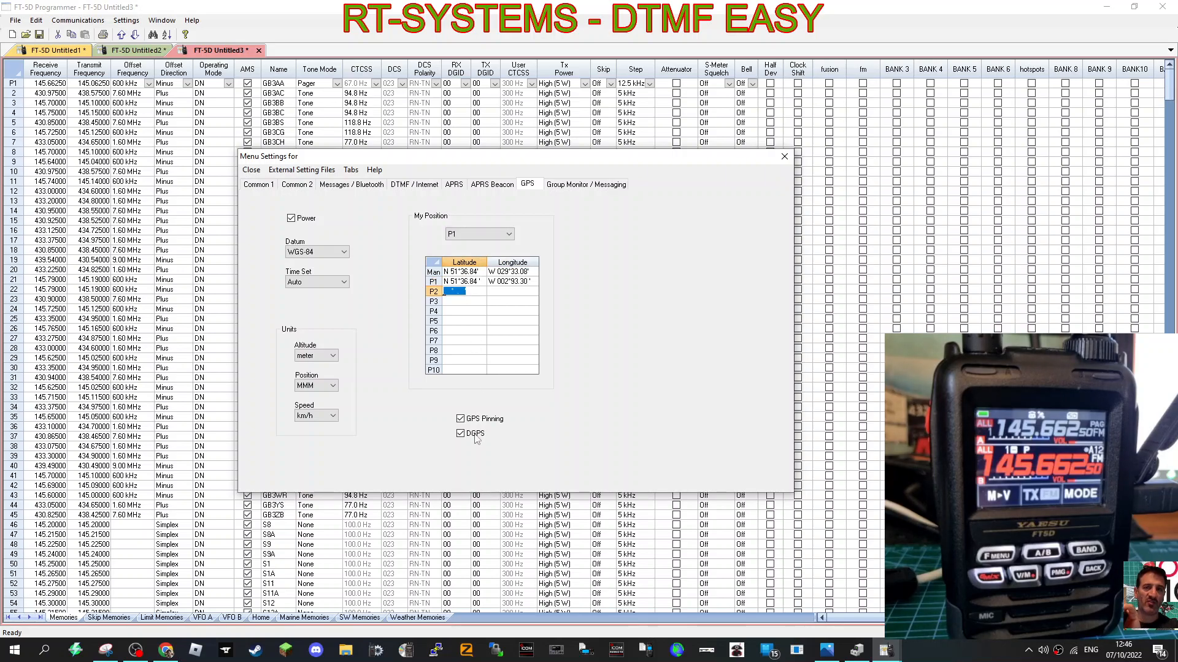
left_click(785, 157)
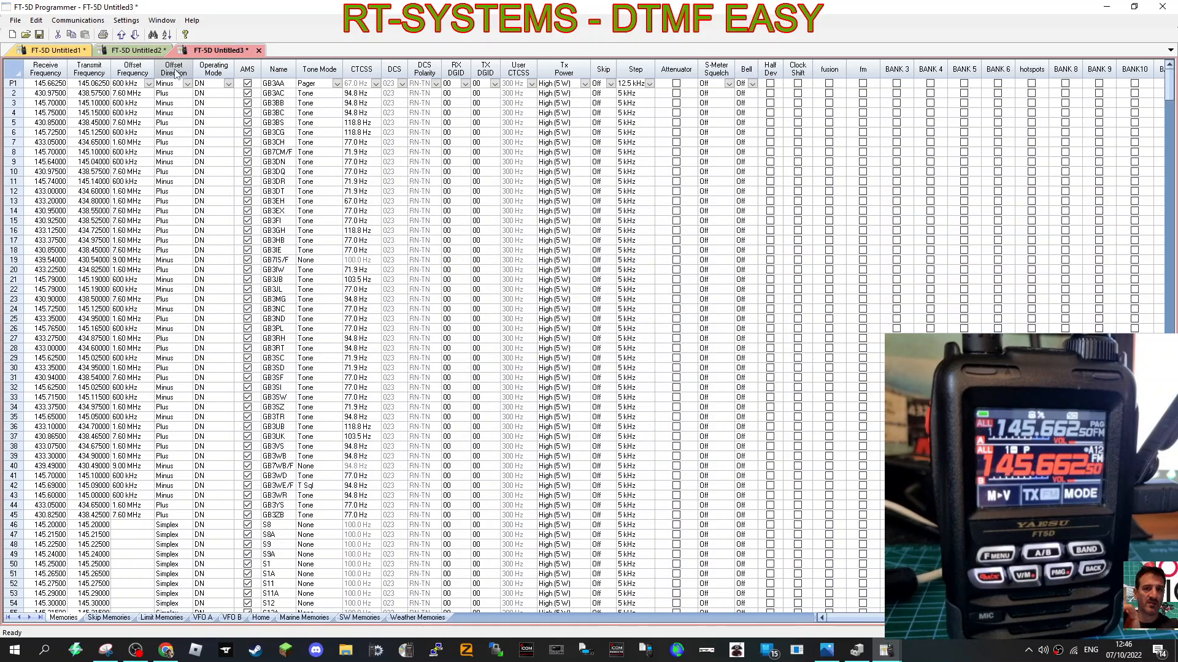
Step: Send the programmed data to the radio and acknowledge the completed transfer
left_click(78, 18)
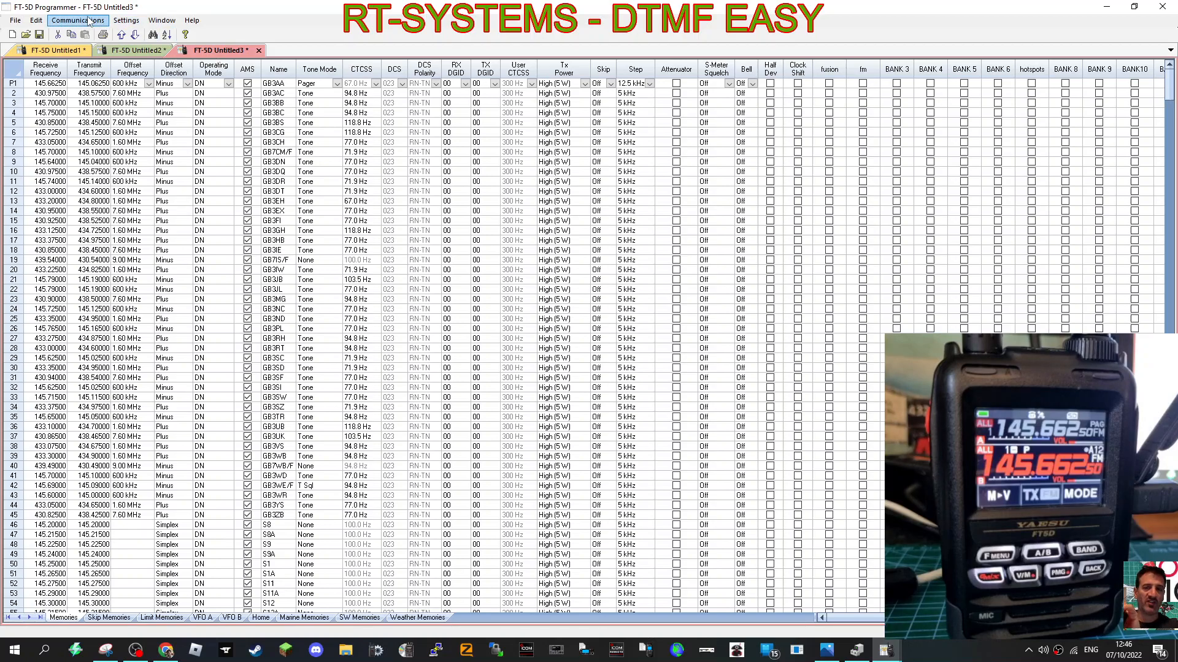
left_click(88, 20)
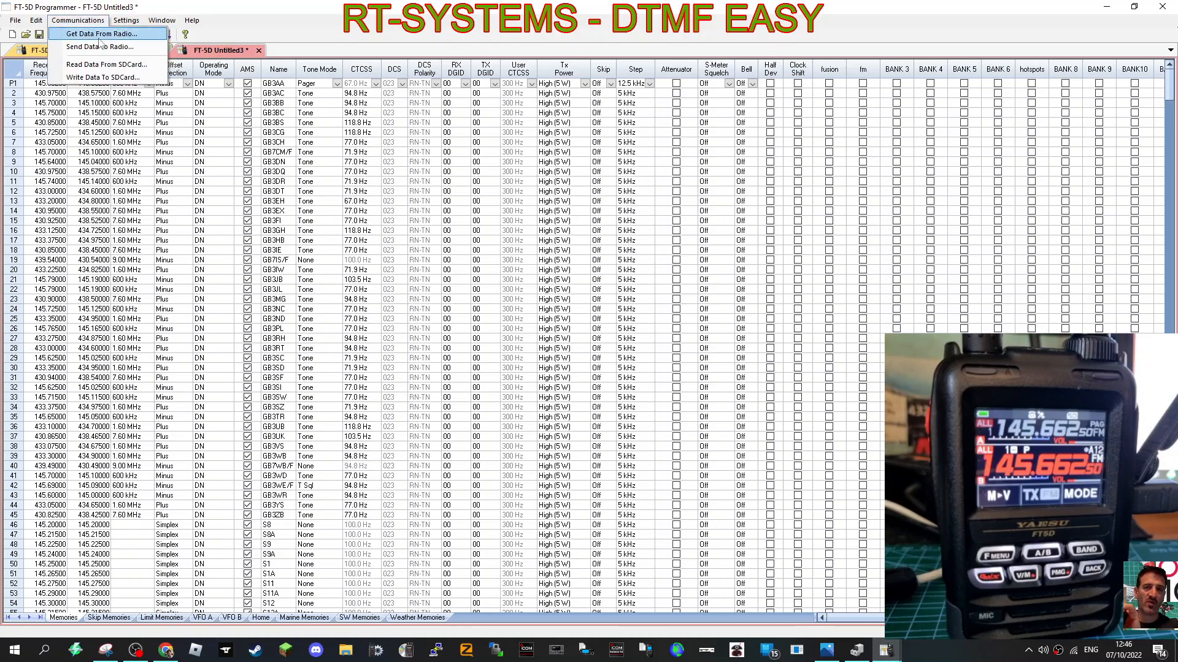
left_click(98, 47)
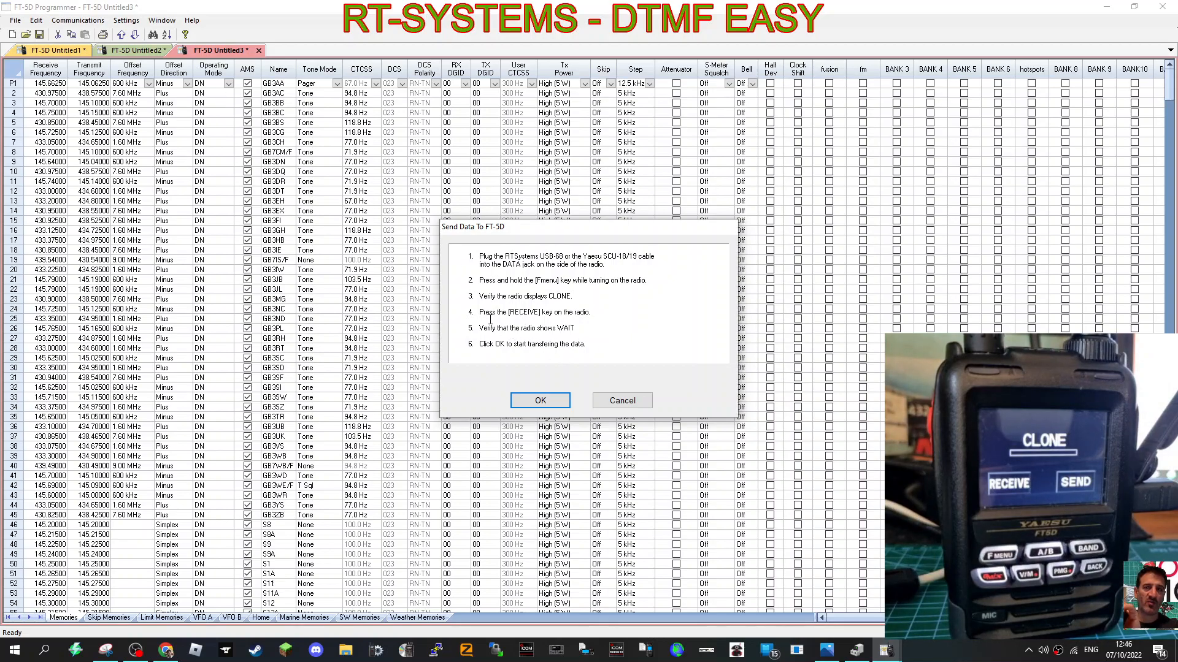
mouse_move(571, 304)
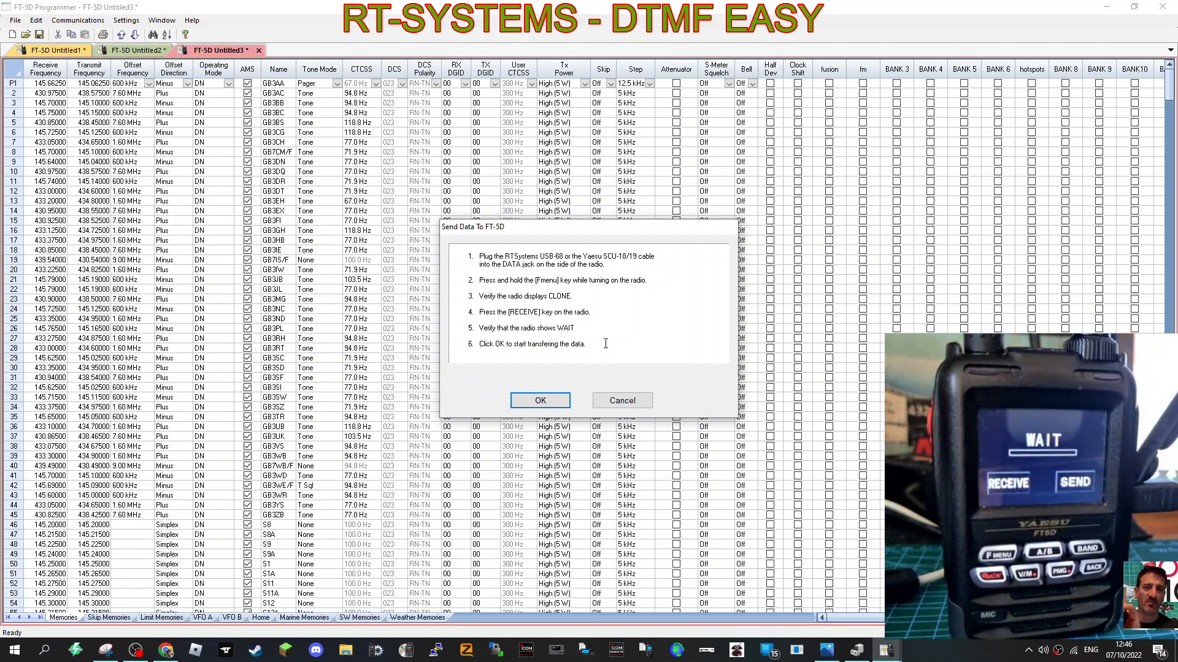
left_click(539, 400)
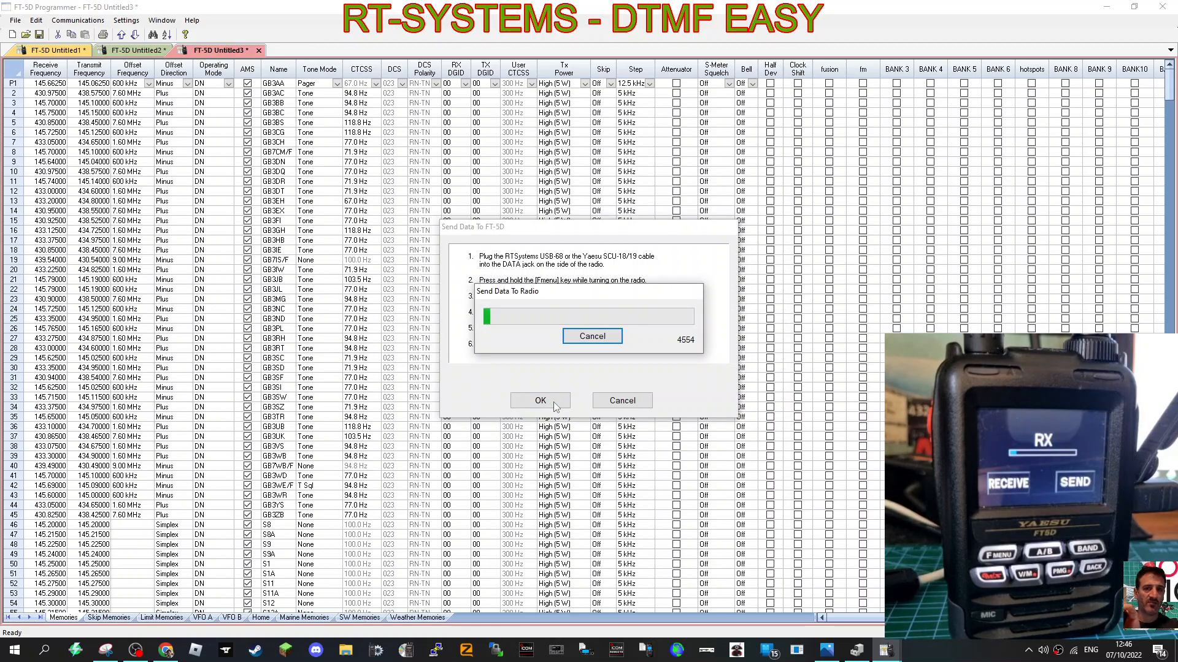
left_click(540, 400)
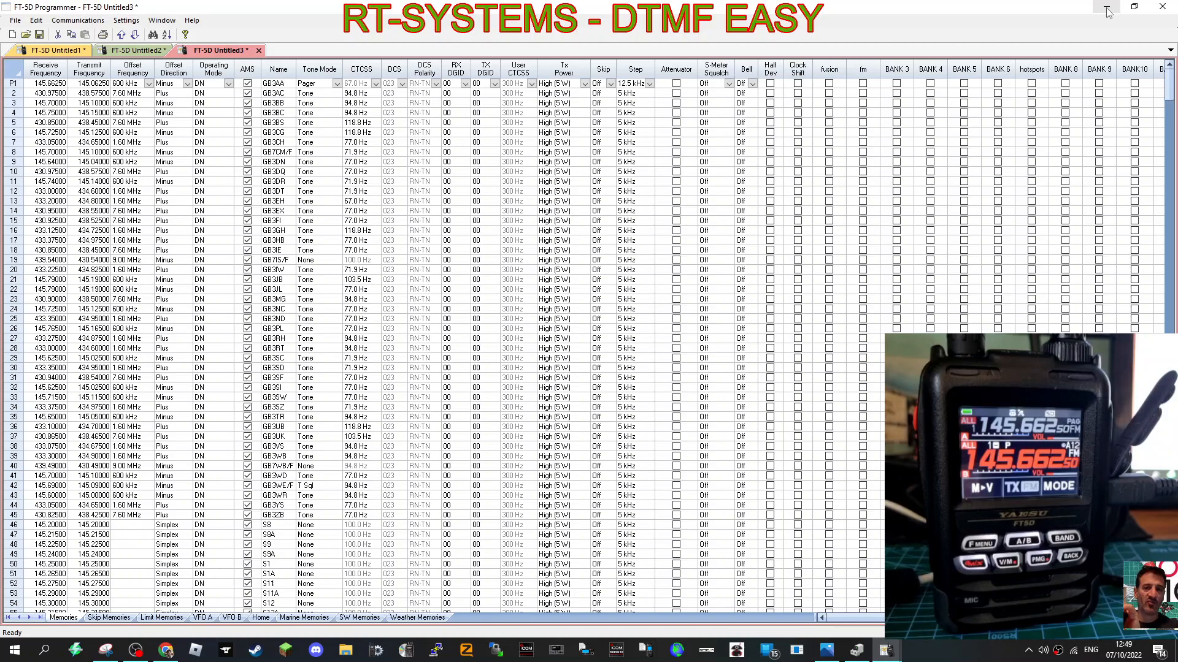
mouse_move(1001, 44)
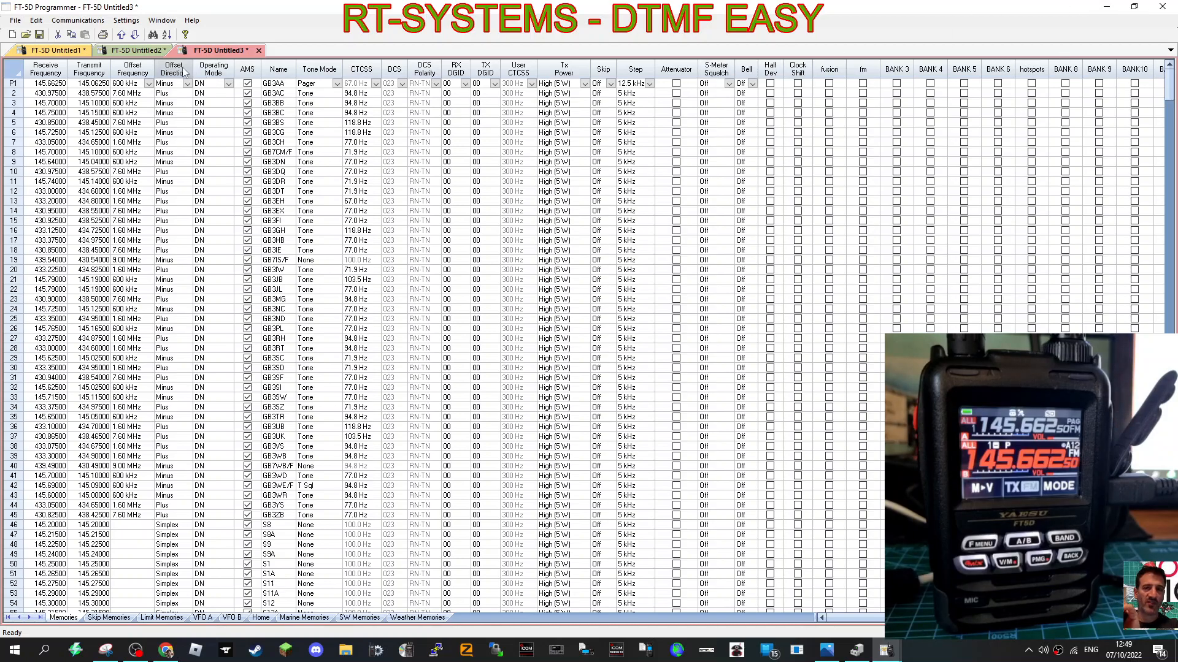
Step: Close the empty FT-5D Untitled1 document without saving its changes
left_click(141, 50)
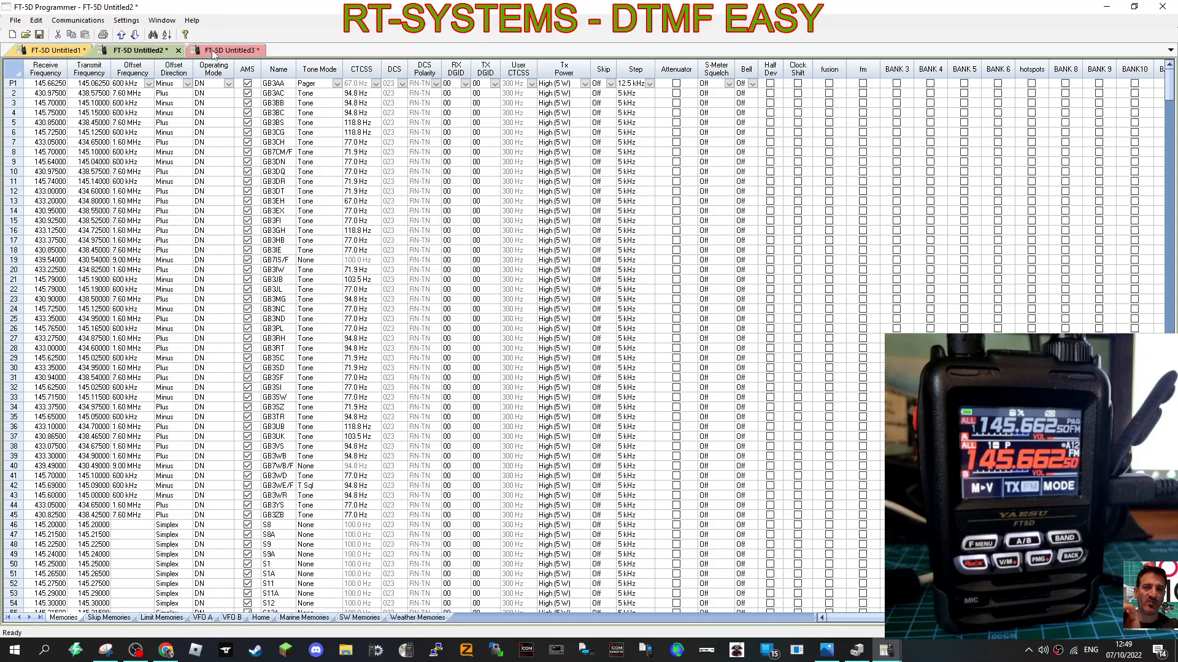
left_click(55, 52)
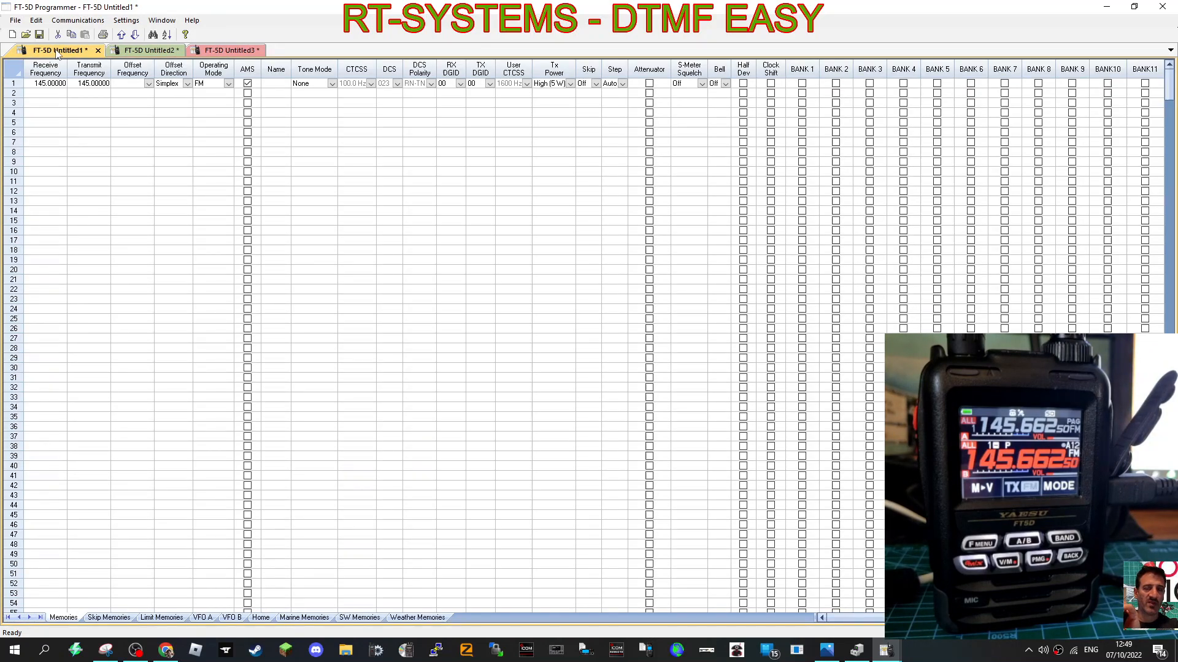
left_click(141, 52)
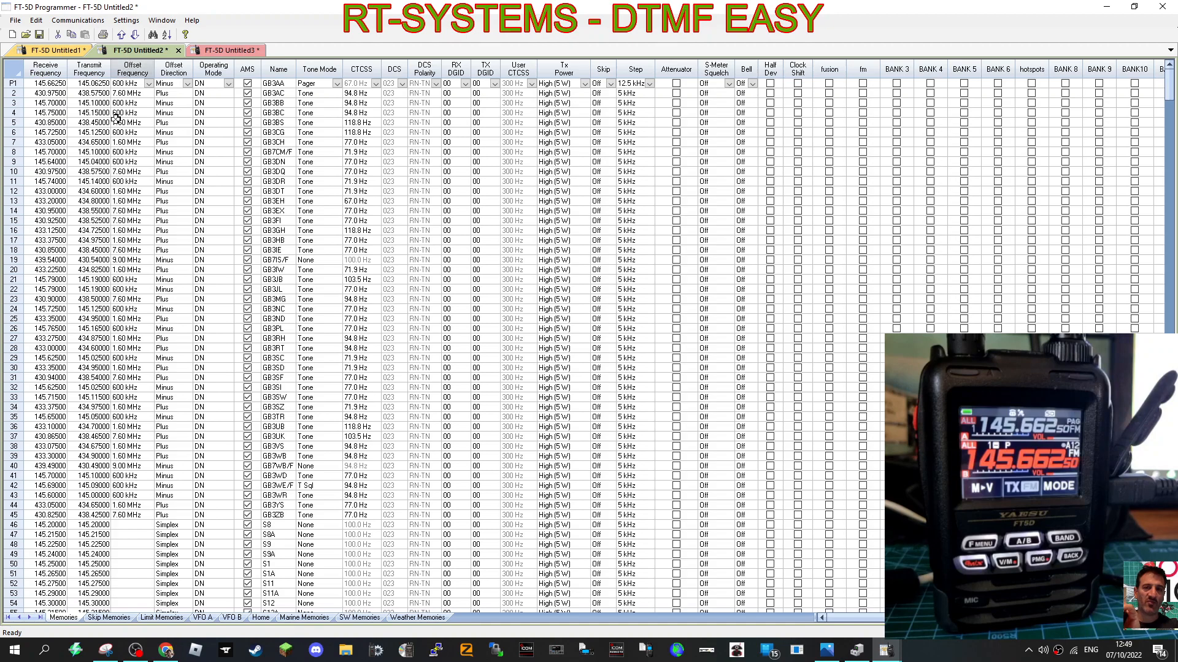
left_click(34, 64)
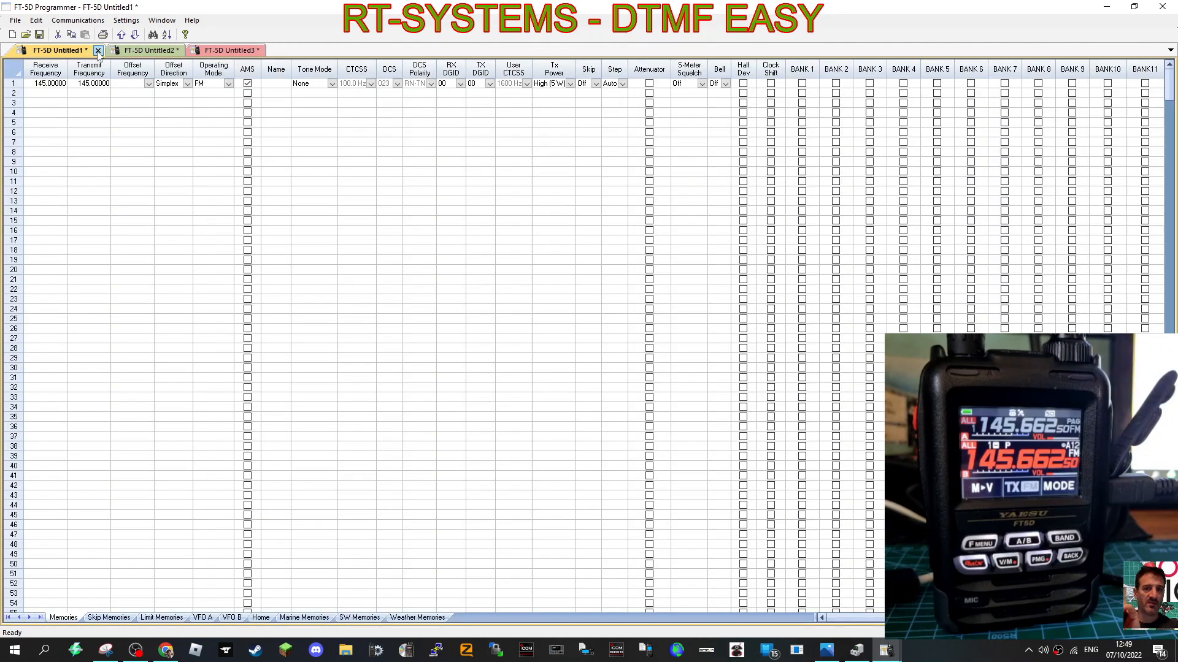
left_click(96, 51)
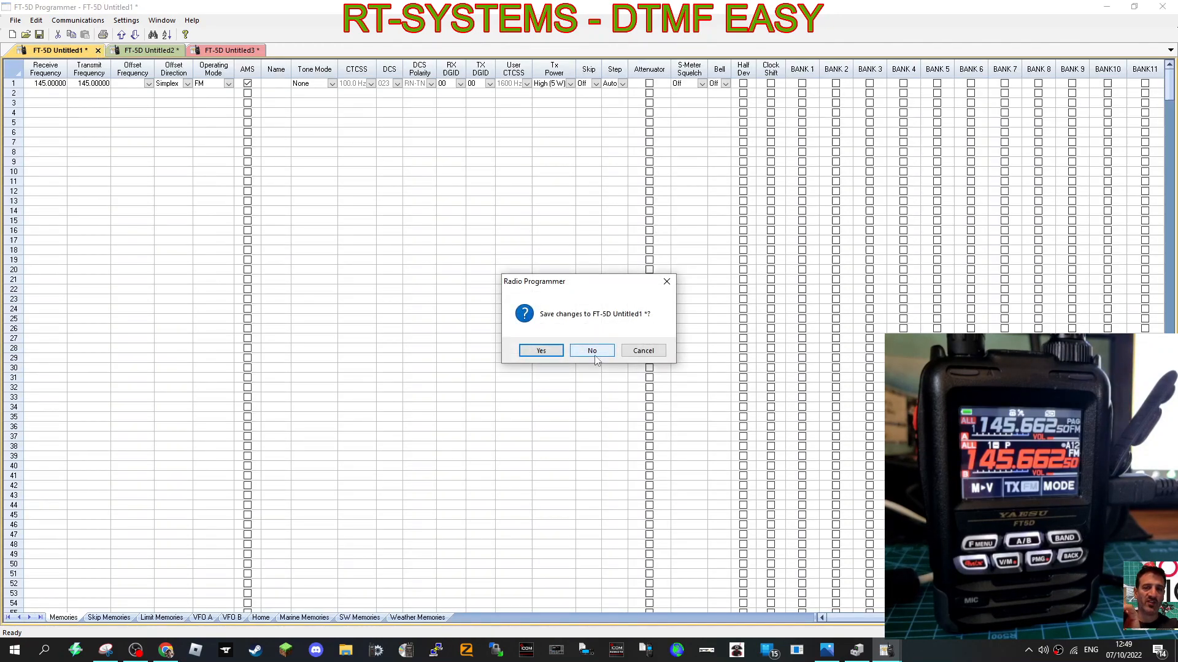
left_click(591, 351)
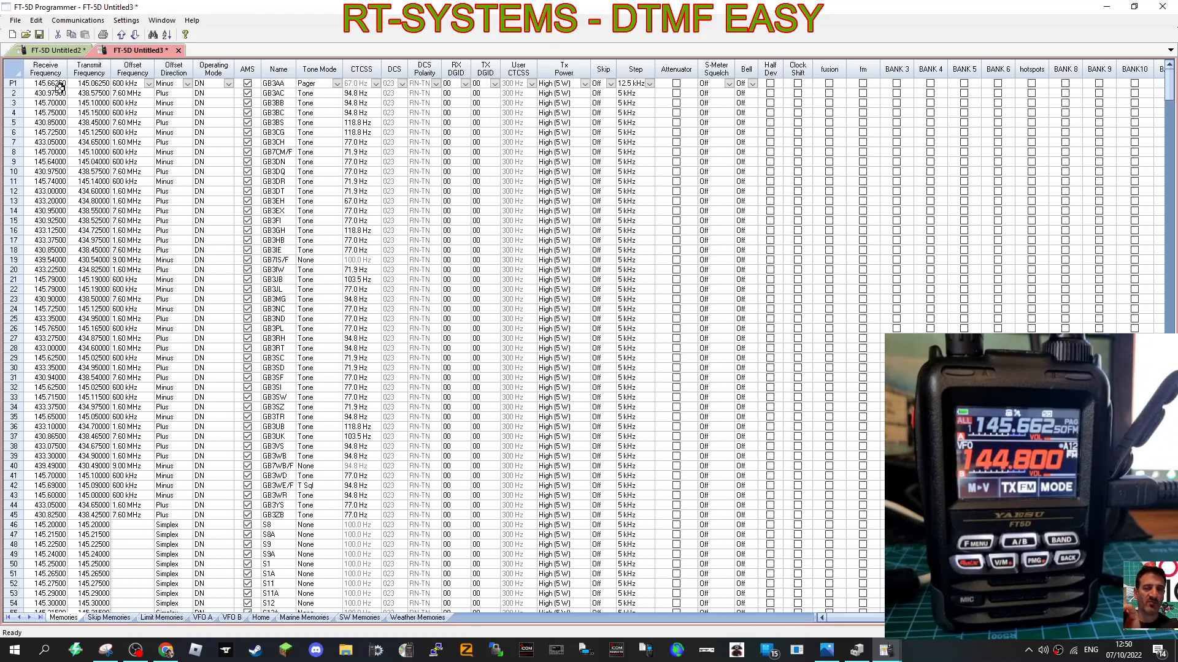
Step: Browse the Edit, File and Communications menus for a channel-insert command
left_click(36, 34)
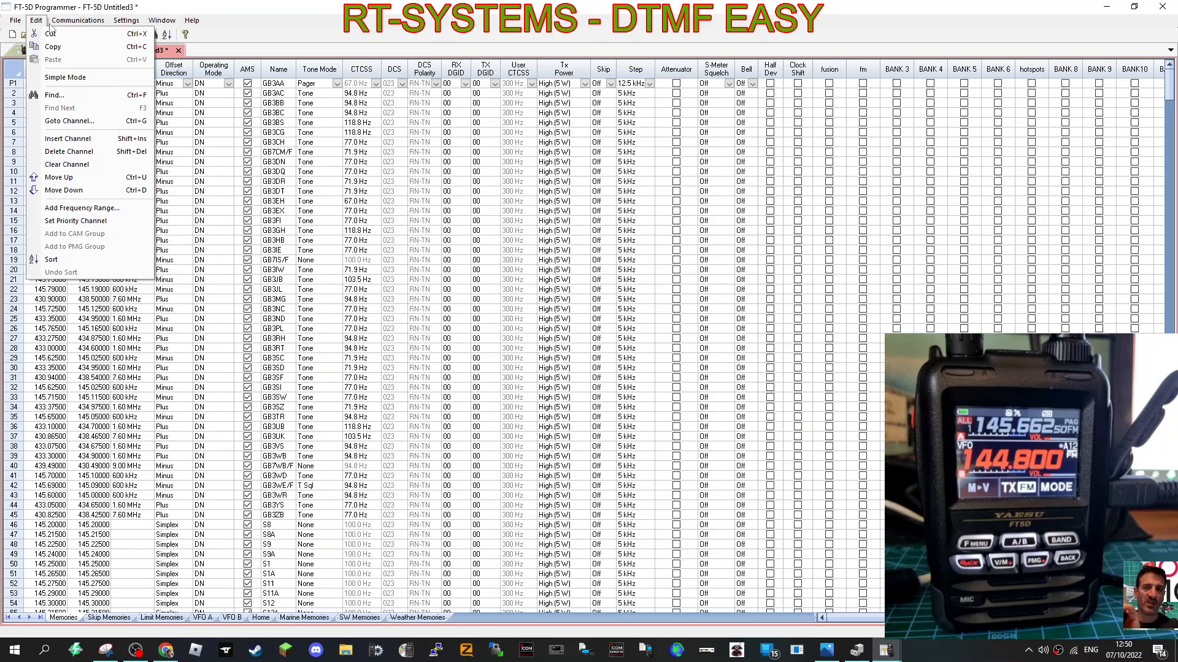
left_click(10, 22)
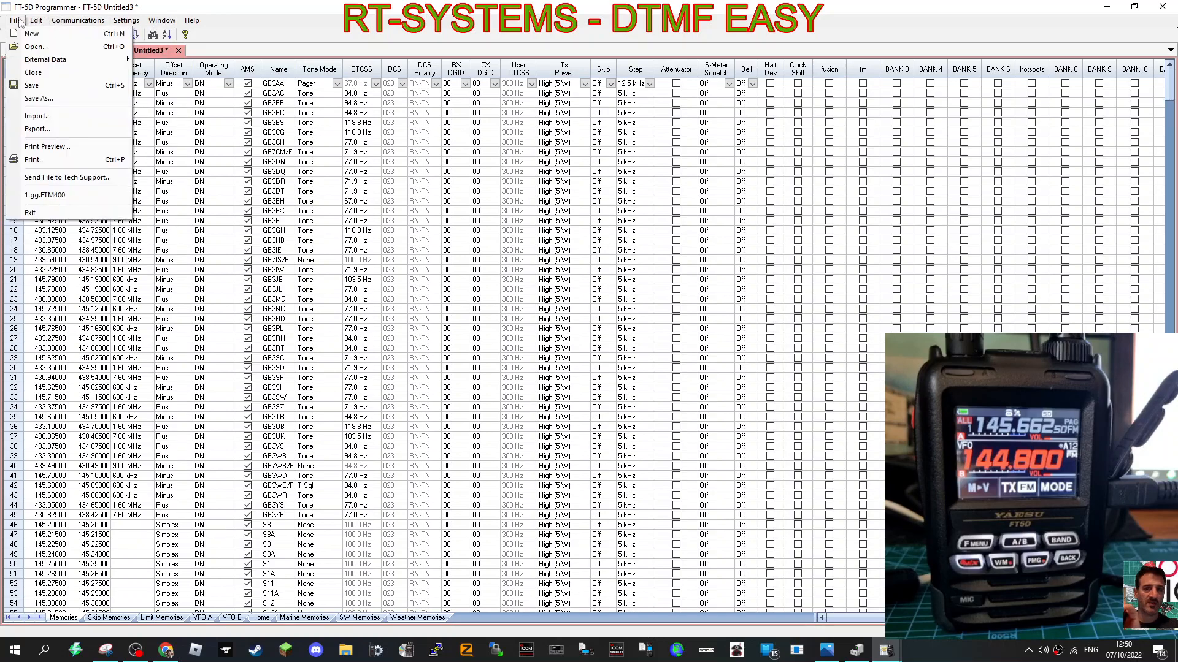
left_click(33, 20)
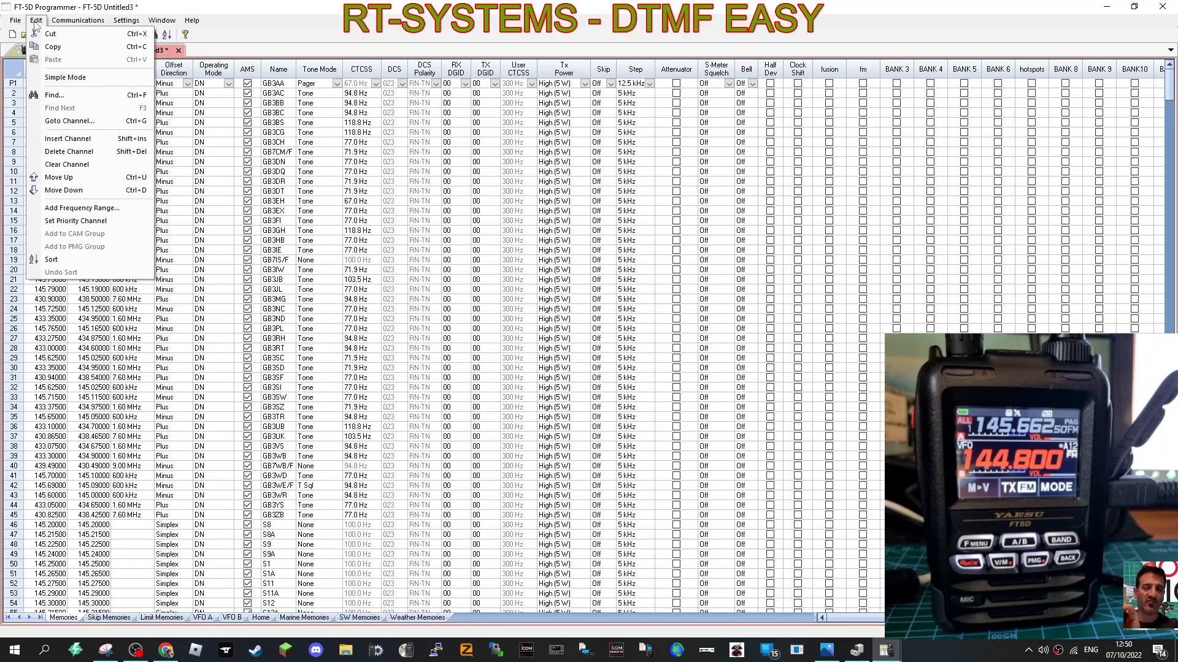
left_click(12, 23)
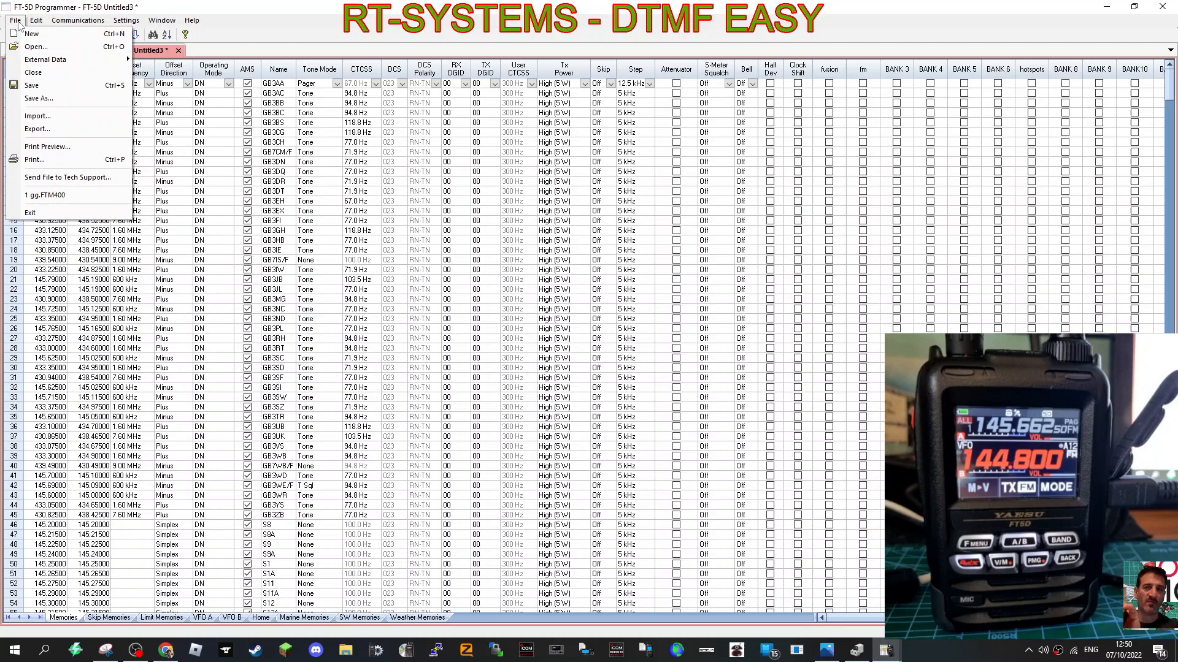
left_click(75, 20)
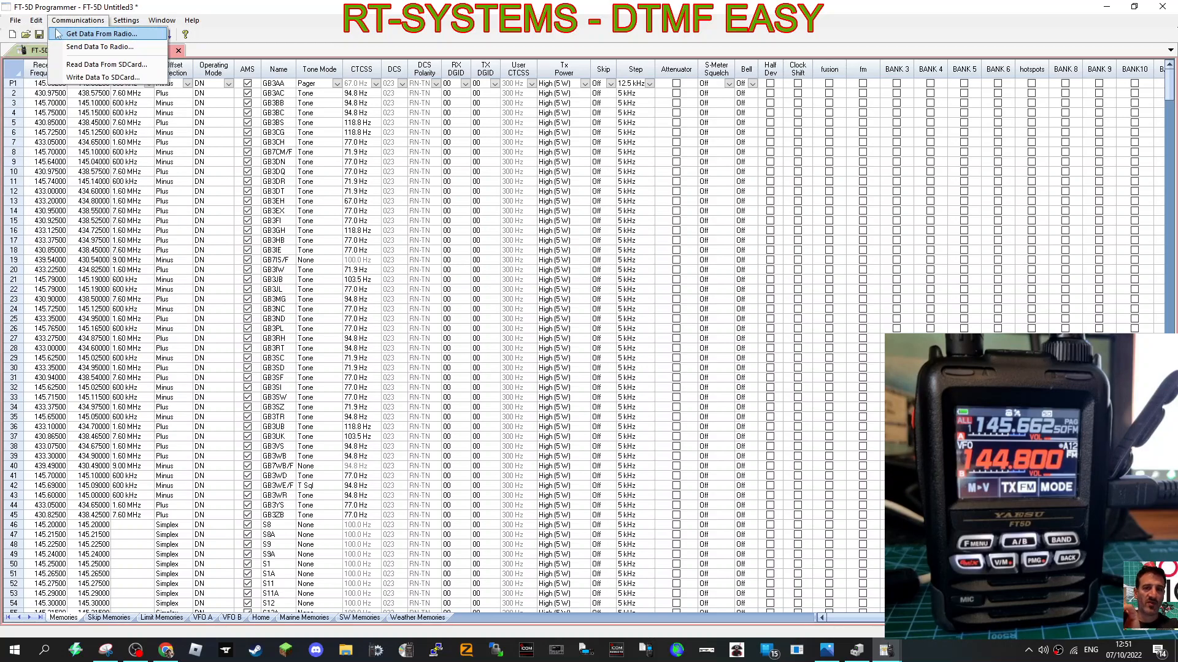
left_click(29, 19)
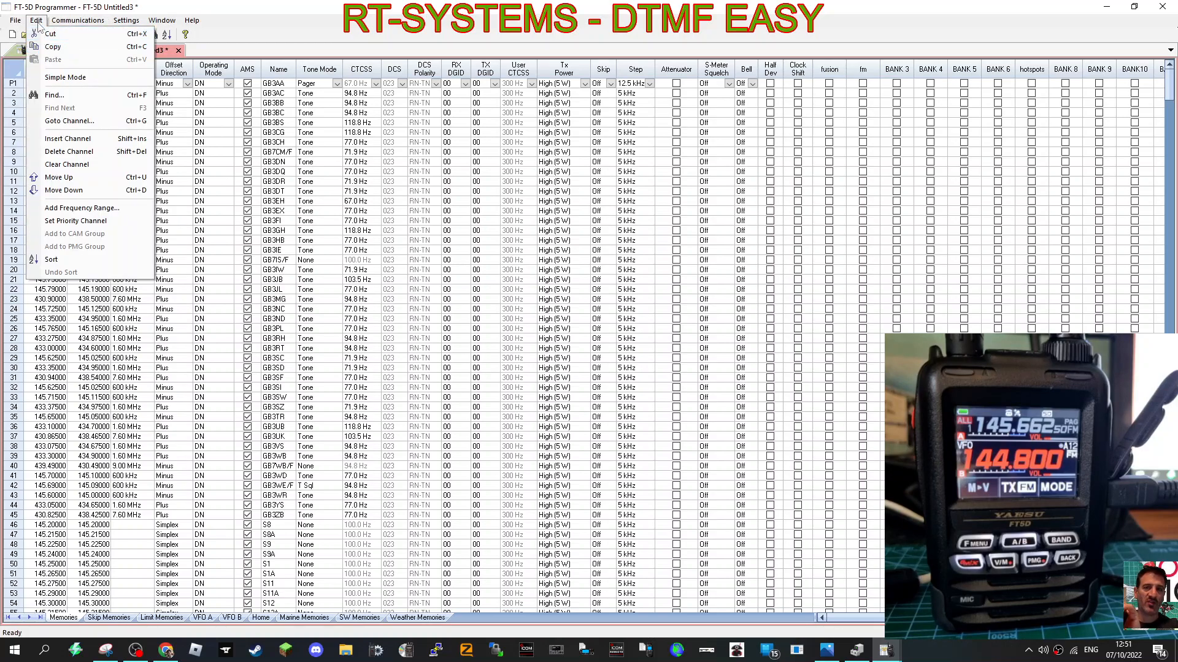
mouse_move(67, 164)
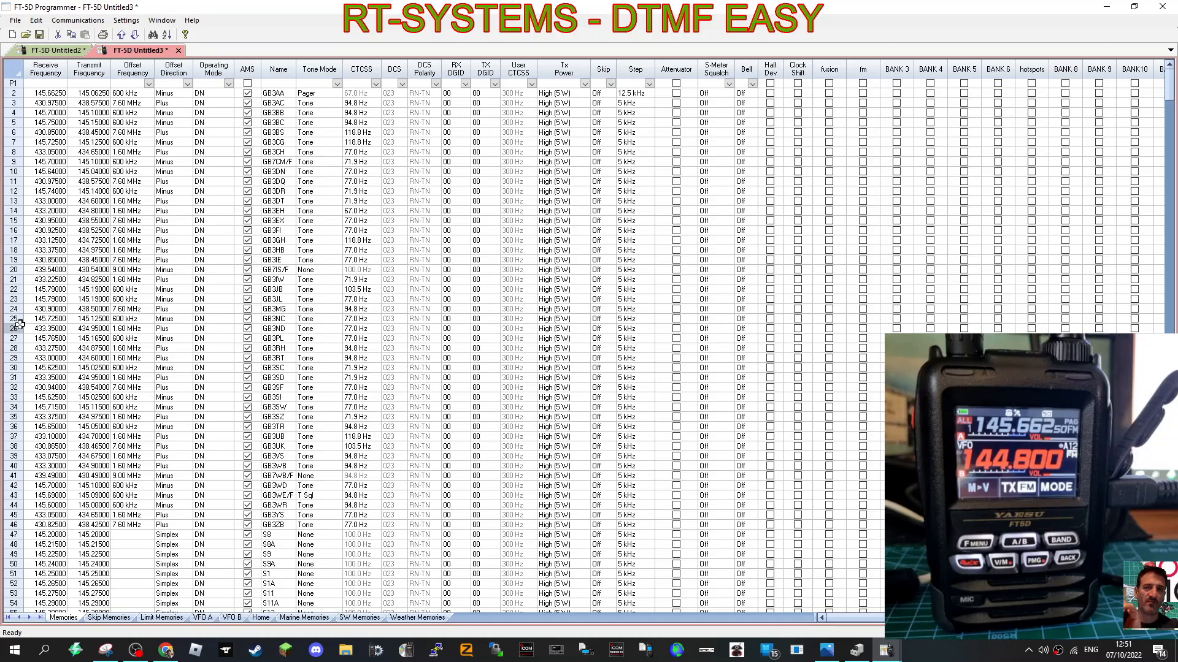
Step: Insert a blank memory channel at row 25, pushing later channels down one
left_click(13, 334)
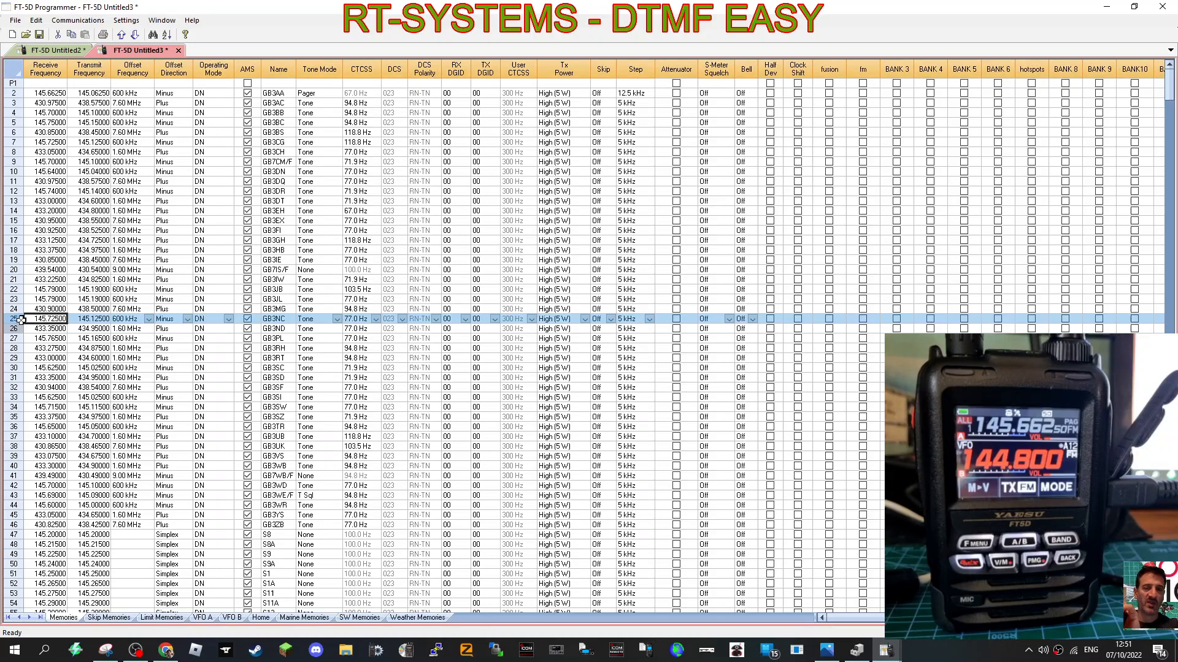
left_click(13, 23)
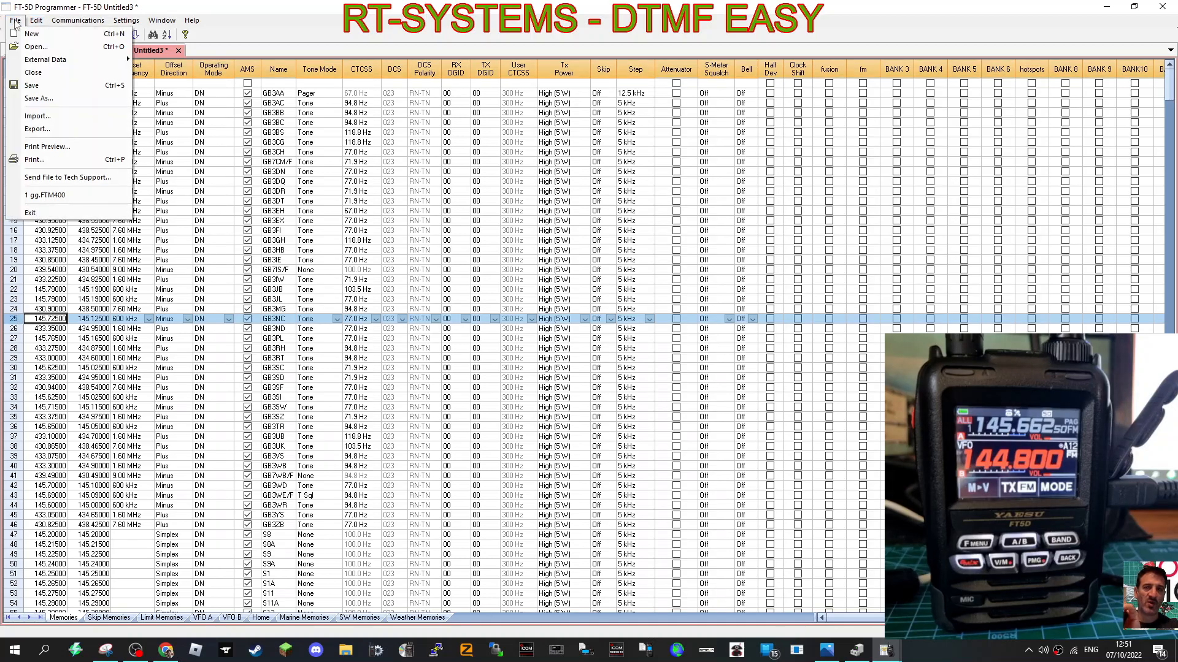
left_click(39, 19)
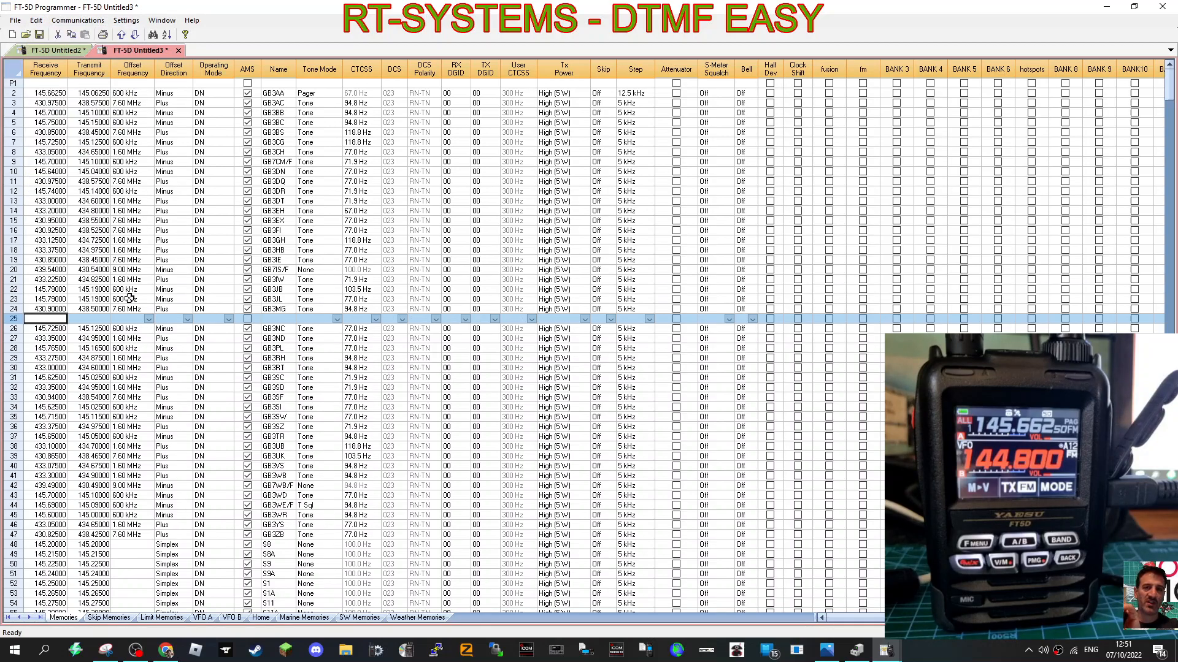
Step: Enter 144.80000 as the receive frequency for channel 25 and name it APRS
type("14.00000")
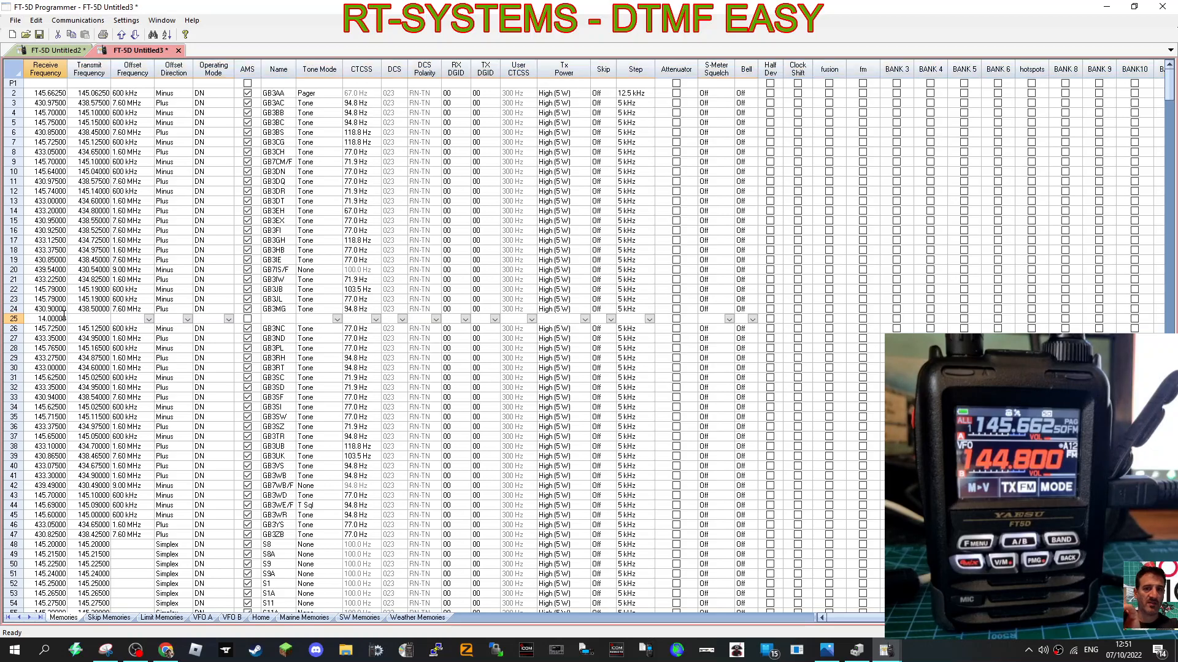
type("144.80000")
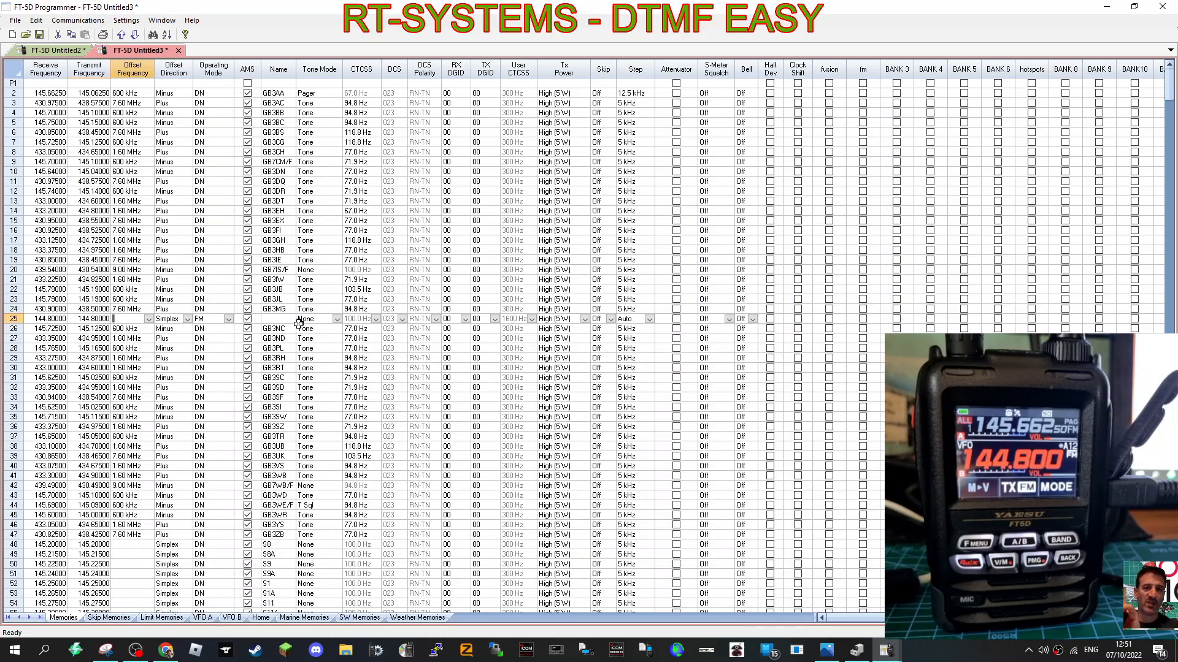
type("a")
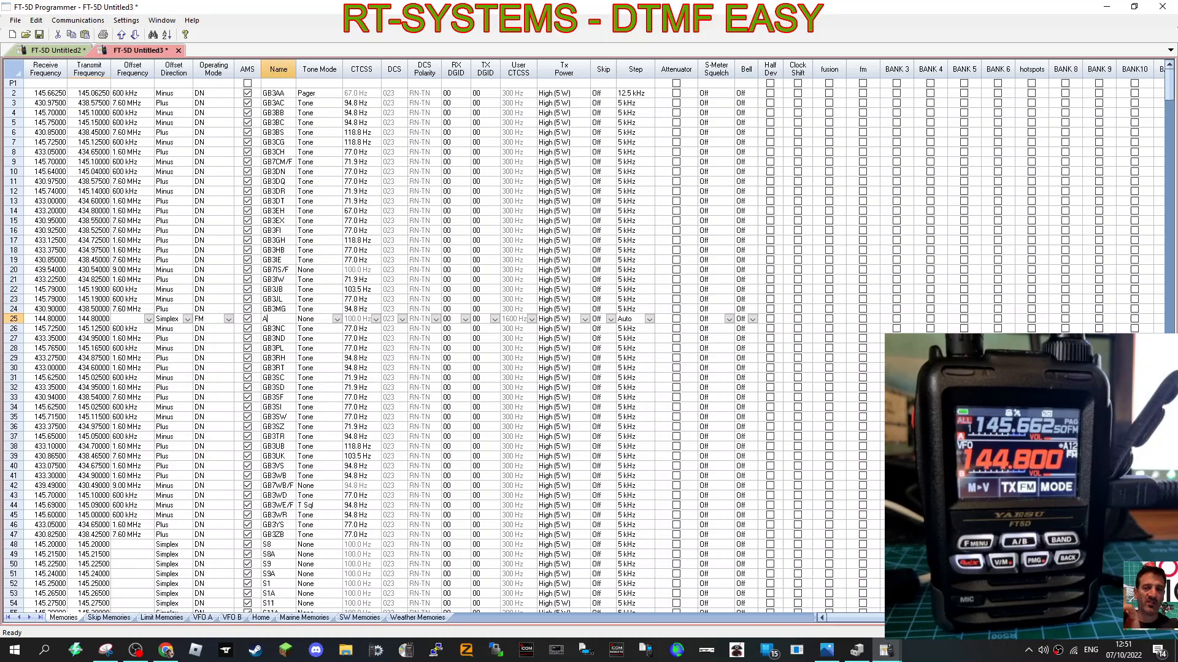
type("PRS")
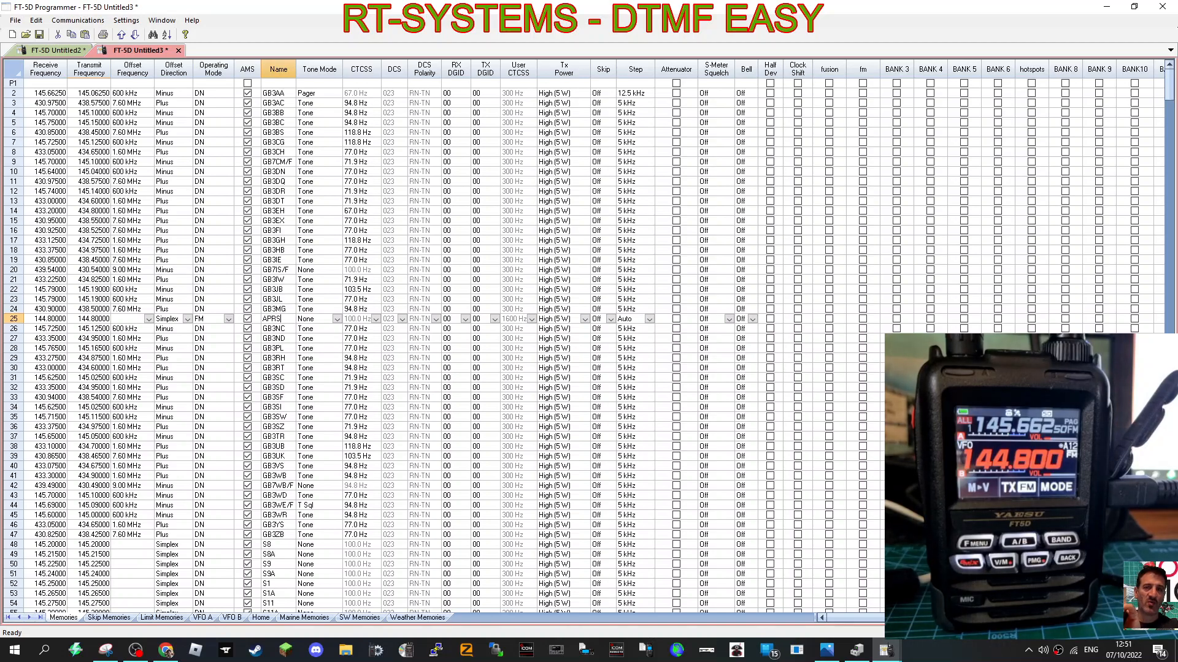